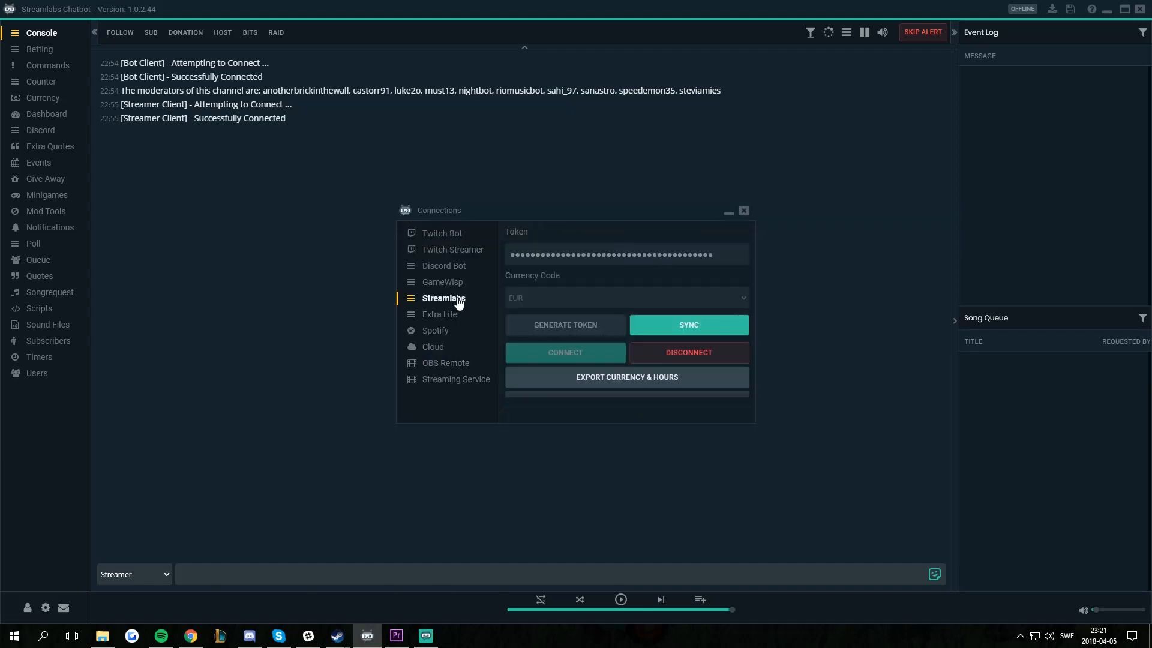
{"action": "mouse_move", "coordinate": [565, 339]}
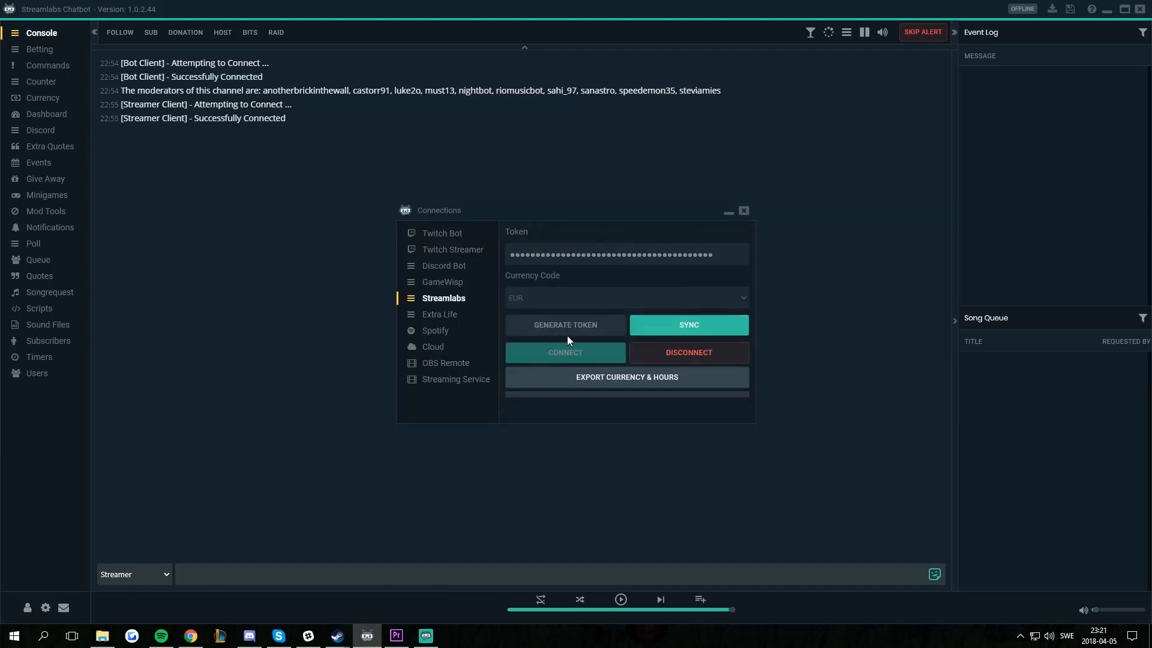
{"action": "mouse_move", "coordinate": [577, 322]}
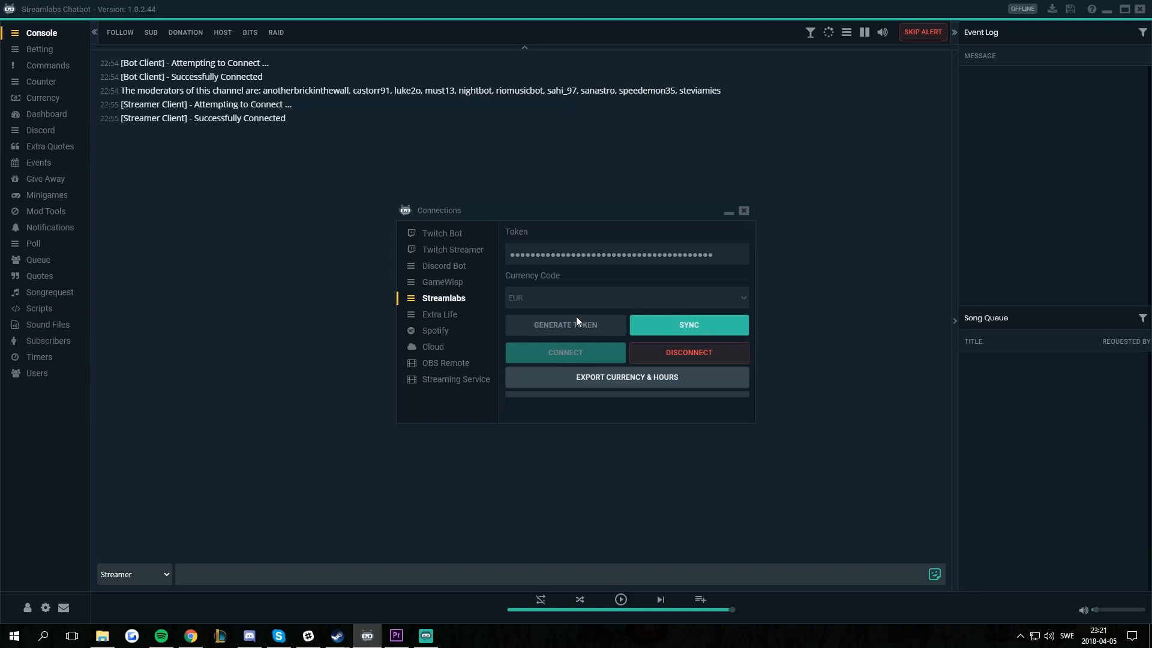
{"action": "mouse_move", "coordinate": [565, 329]}
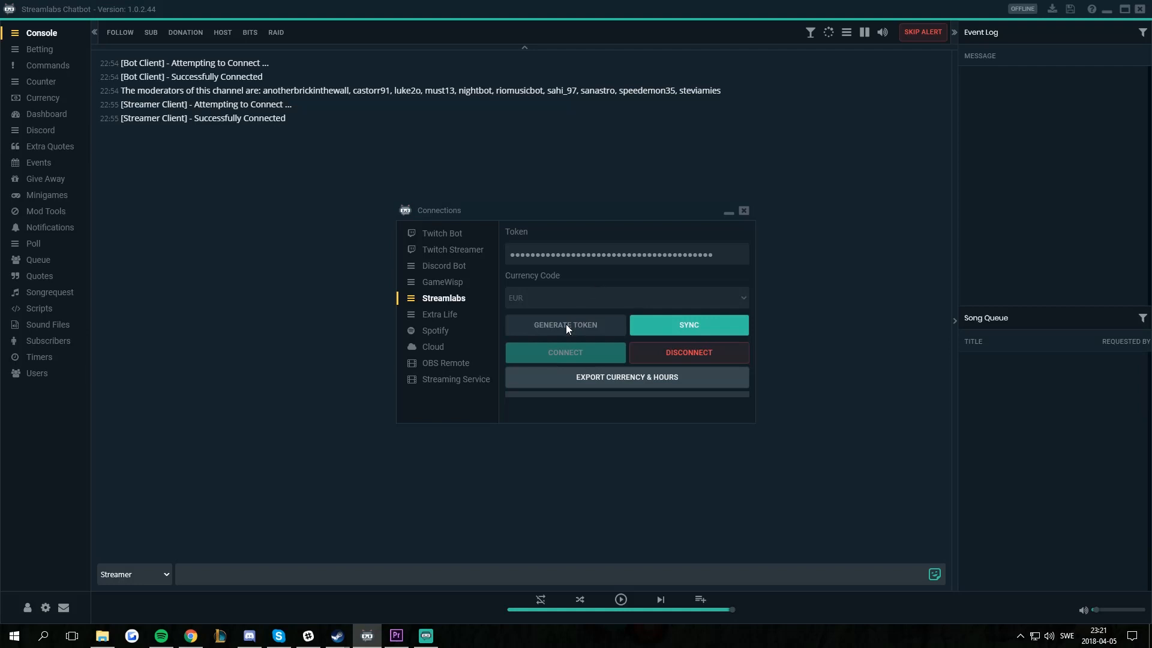
{"action": "mouse_move", "coordinate": [688, 325]}
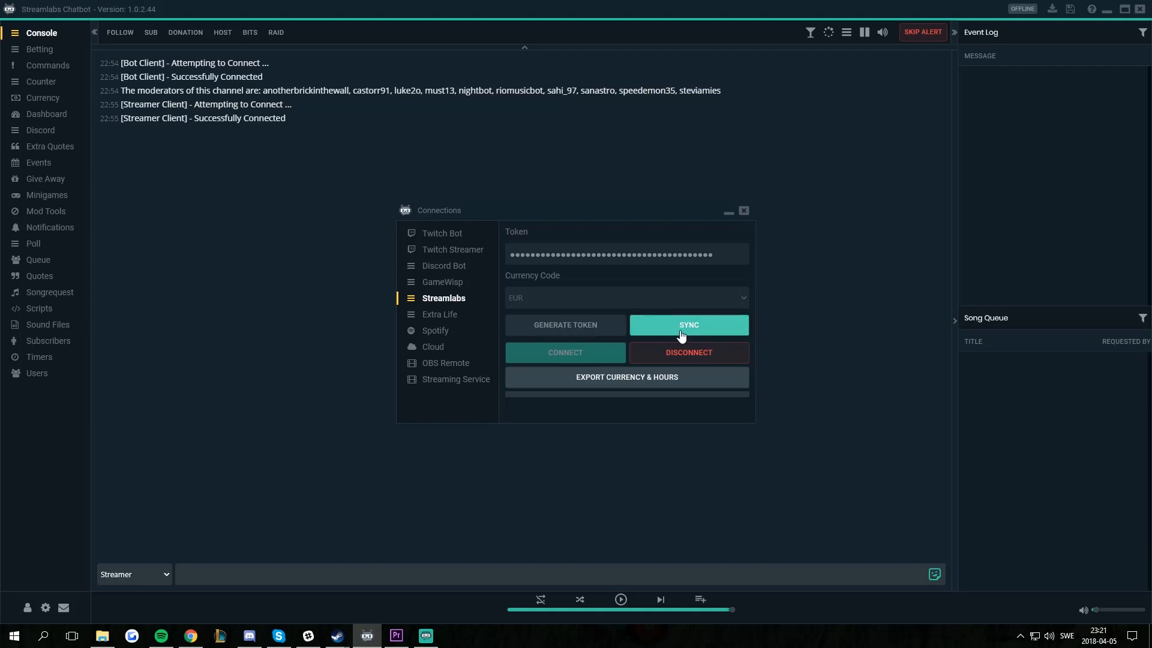
- Review the General settings' 'Show Chatbot Tab on Donation Page' options with commands, songlist, playlist, queue and quotes enabled
{"action": "left_click", "coordinate": [743, 211]}
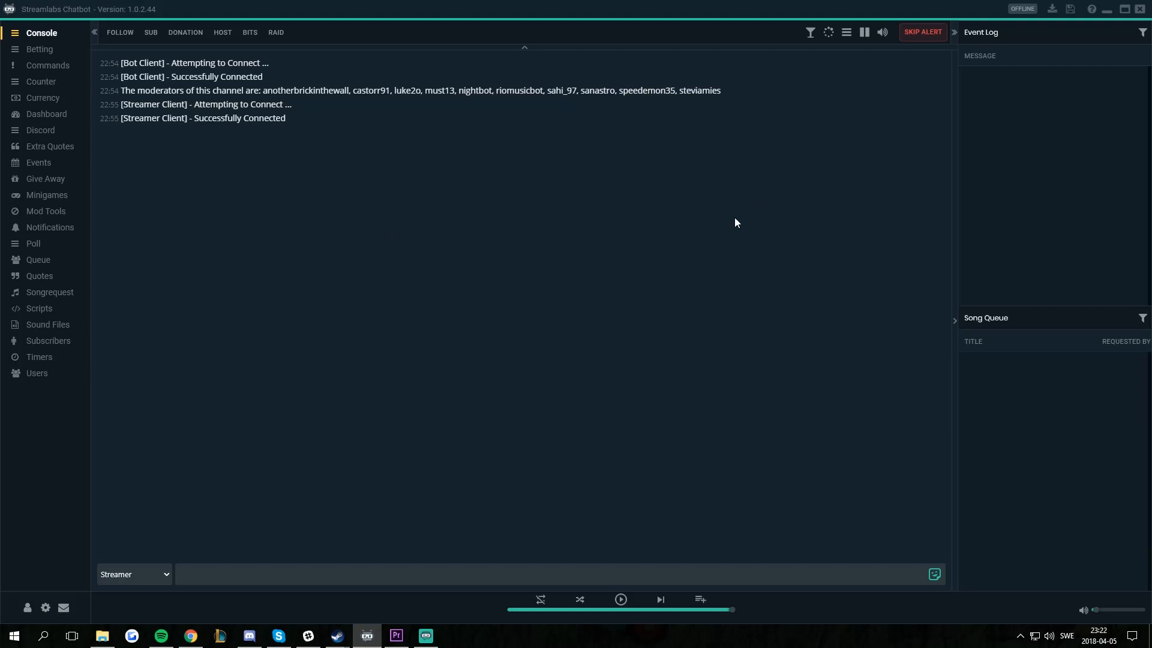
{"action": "mouse_move", "coordinate": [63, 607]}
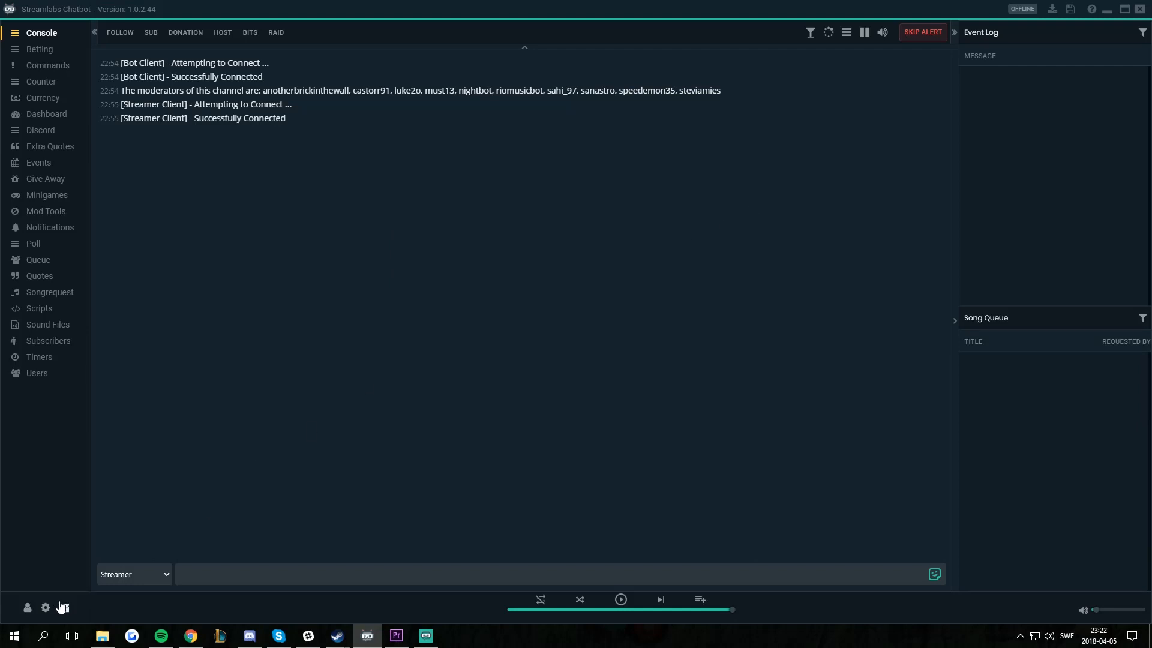
{"action": "left_click", "coordinate": [44, 607]}
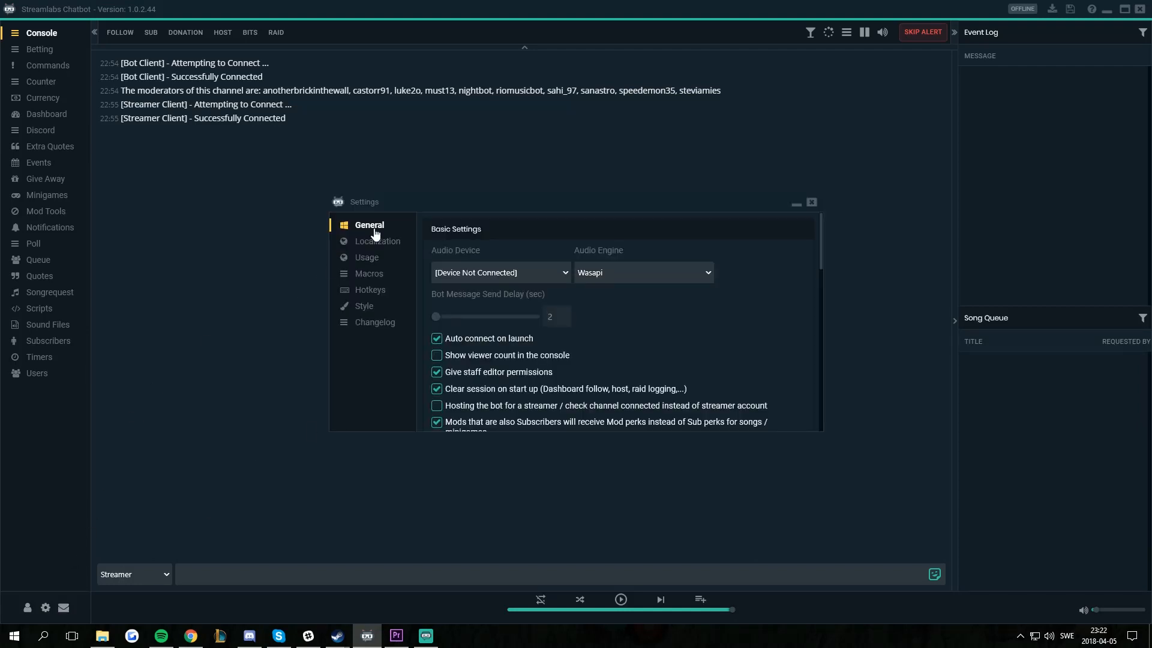
{"action": "scroll", "scroll_direction": "down", "scroll_amount": 3}
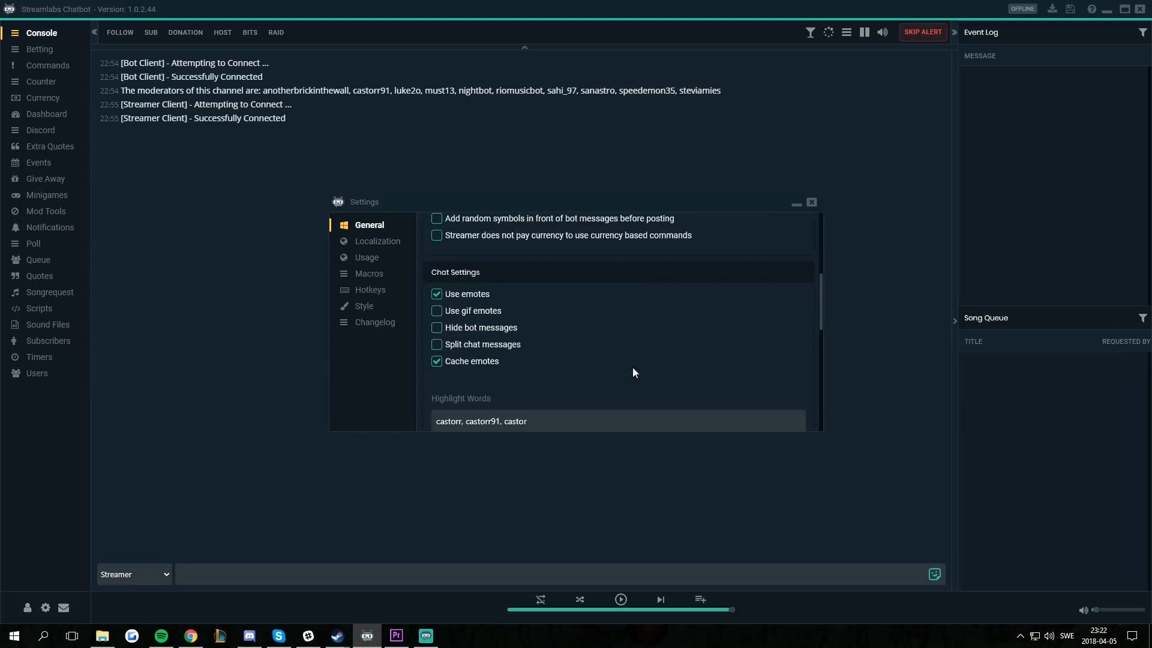
{"action": "scroll", "scroll_direction": "down", "scroll_amount": 3}
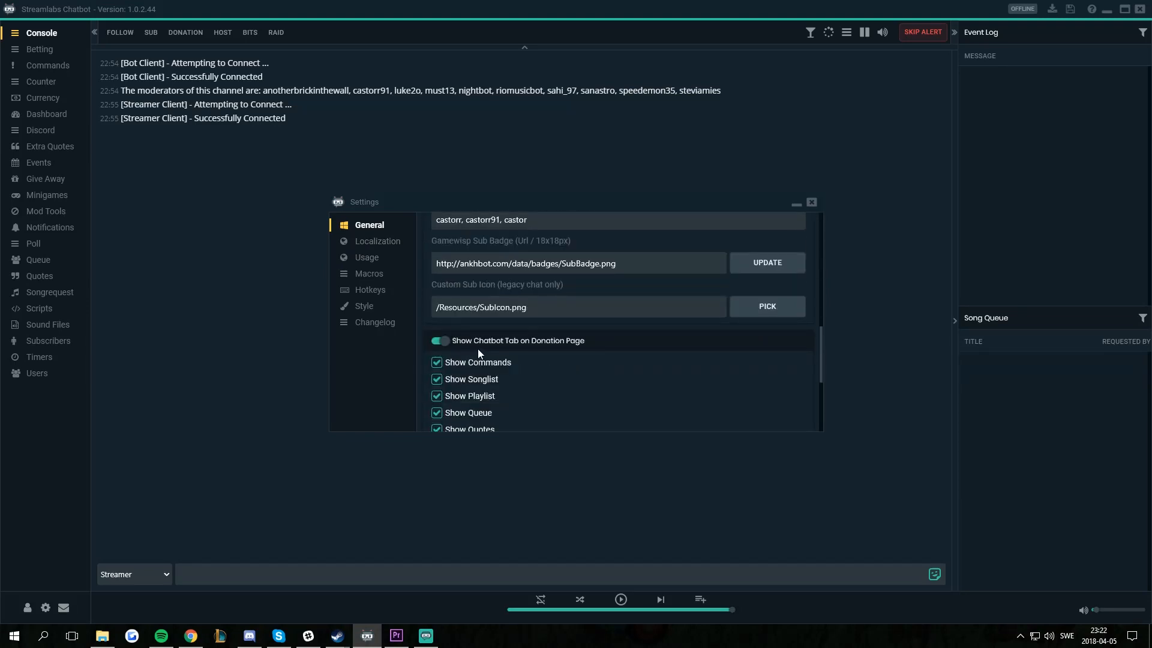
{"action": "mouse_move", "coordinate": [583, 357]}
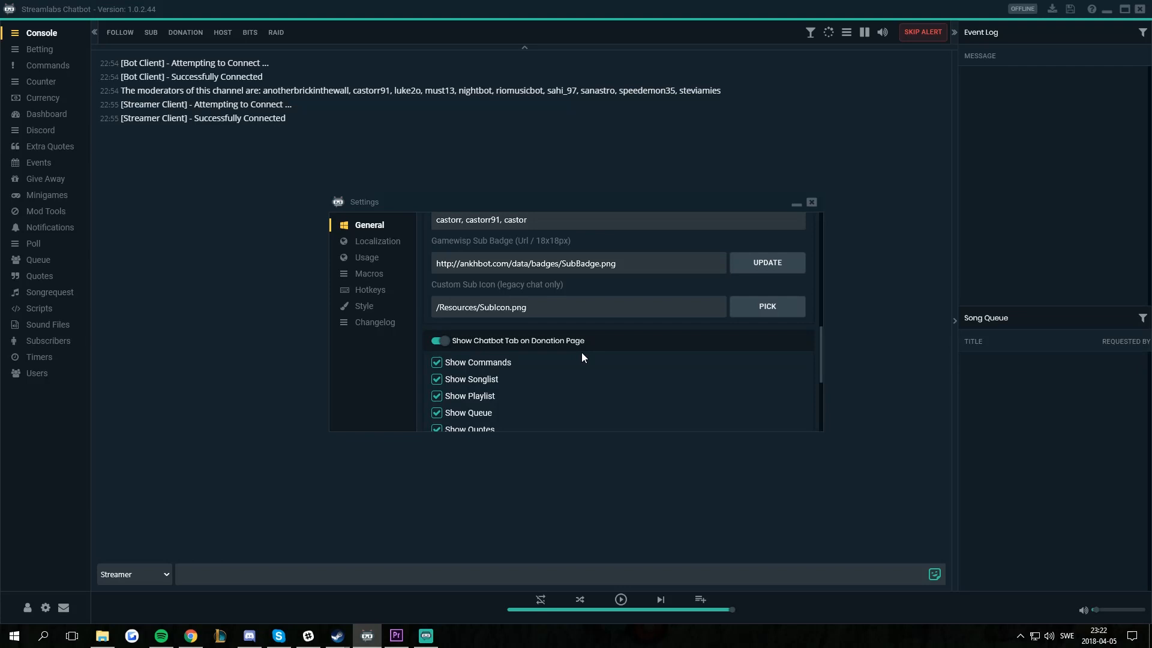
{"action": "scroll", "scroll_direction": "down", "scroll_amount": 3}
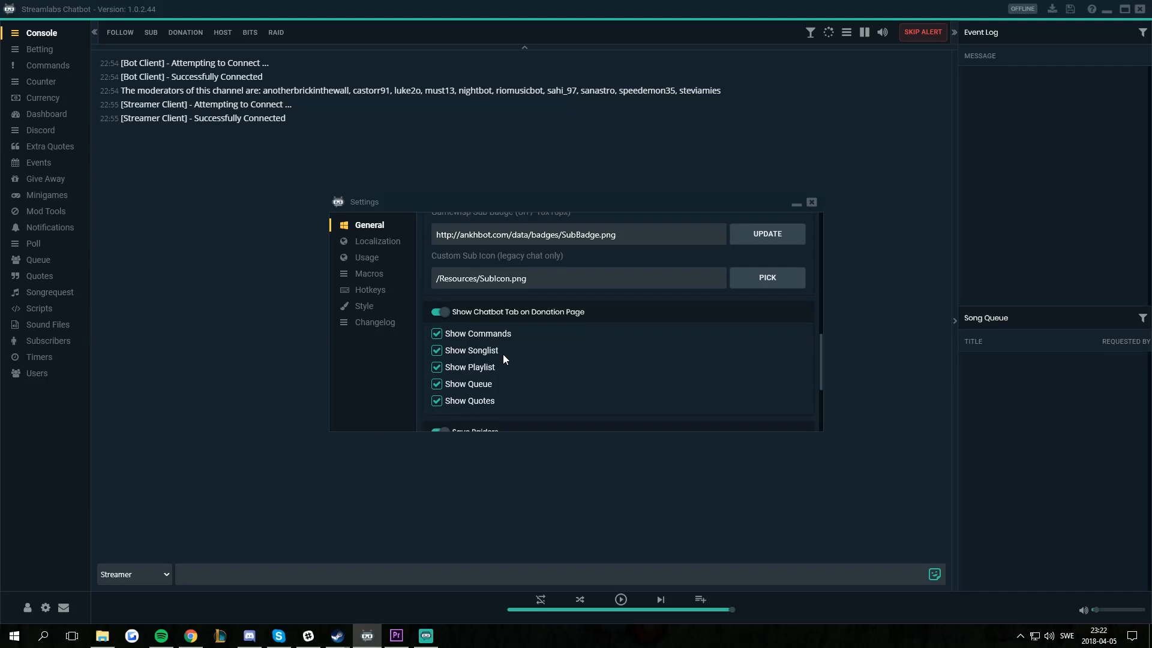
{"action": "mouse_move", "coordinate": [466, 398]}
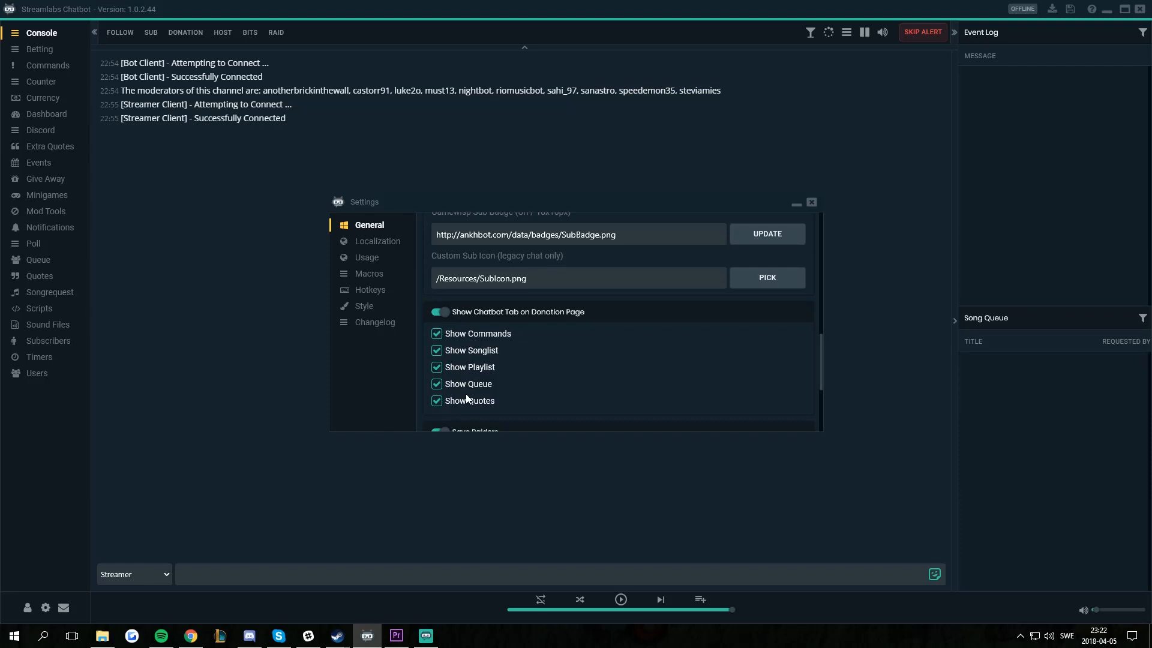
{"action": "mouse_move", "coordinate": [504, 367]}
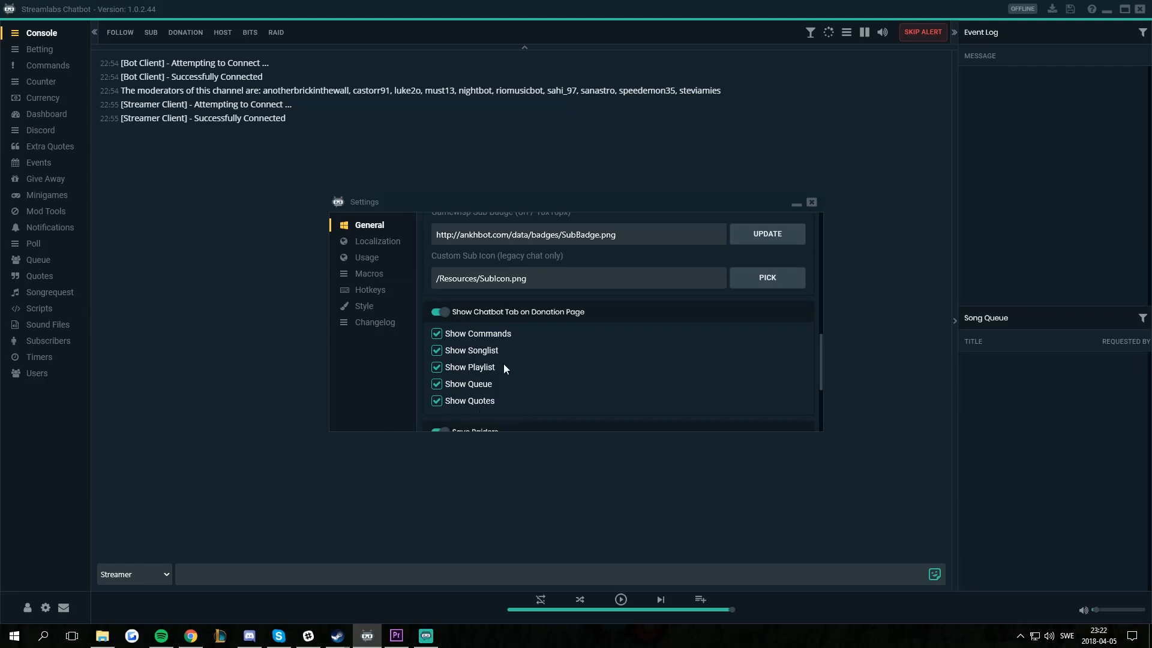
{"action": "mouse_move", "coordinate": [491, 385]}
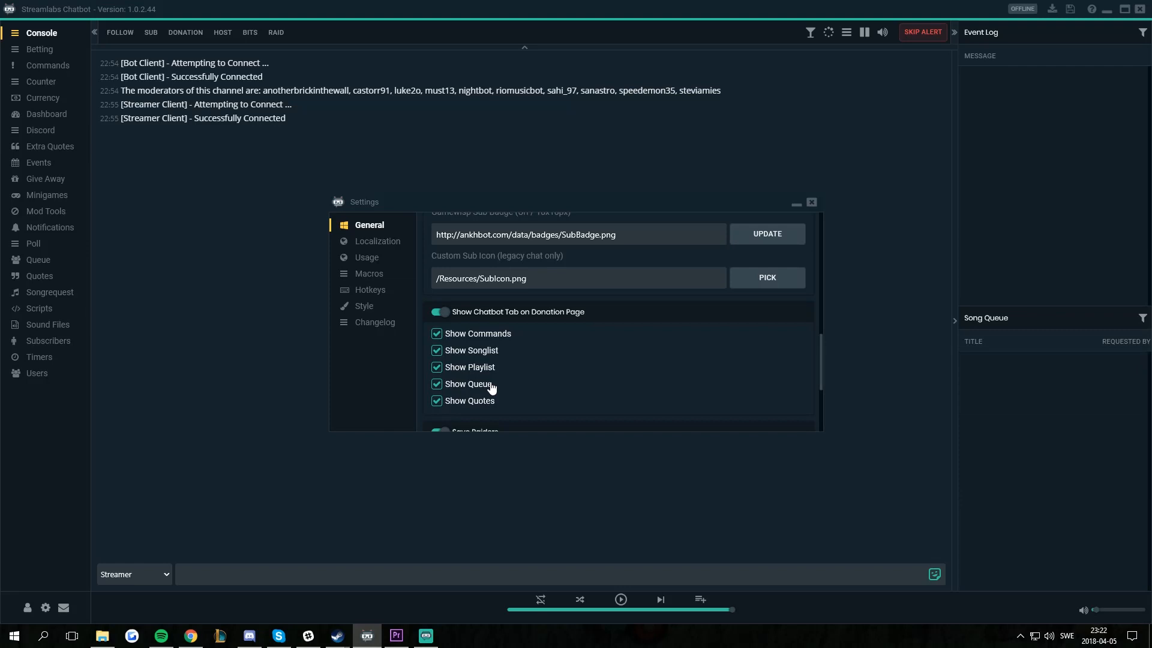
{"action": "mouse_move", "coordinate": [480, 405]}
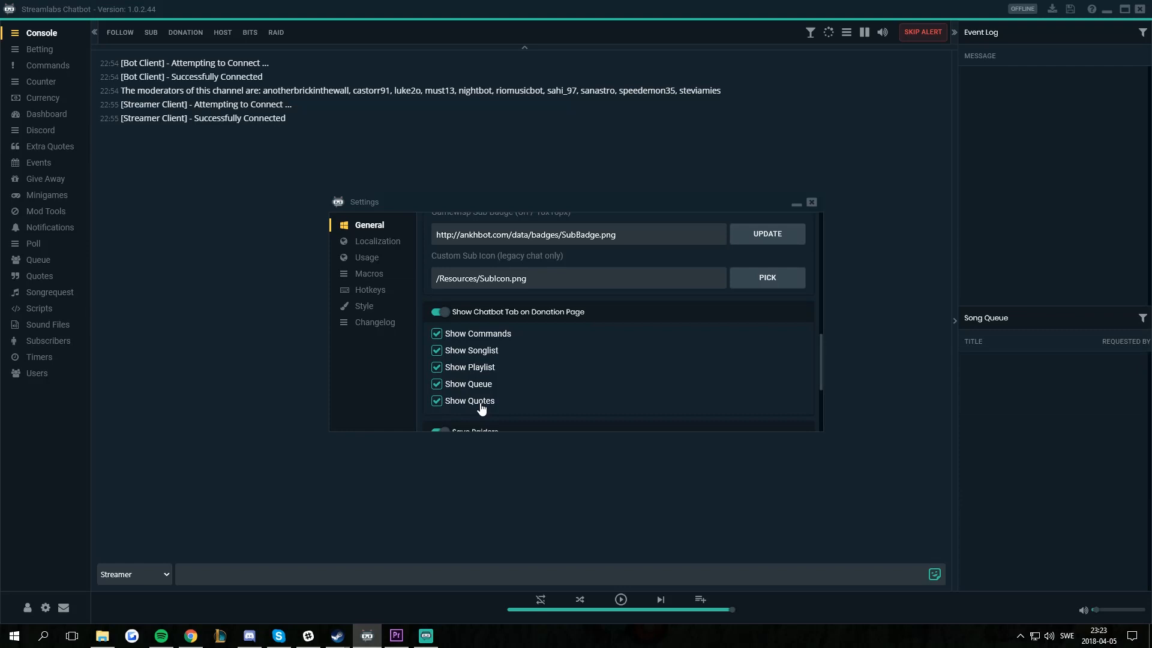
{"action": "mouse_move", "coordinate": [574, 359]}
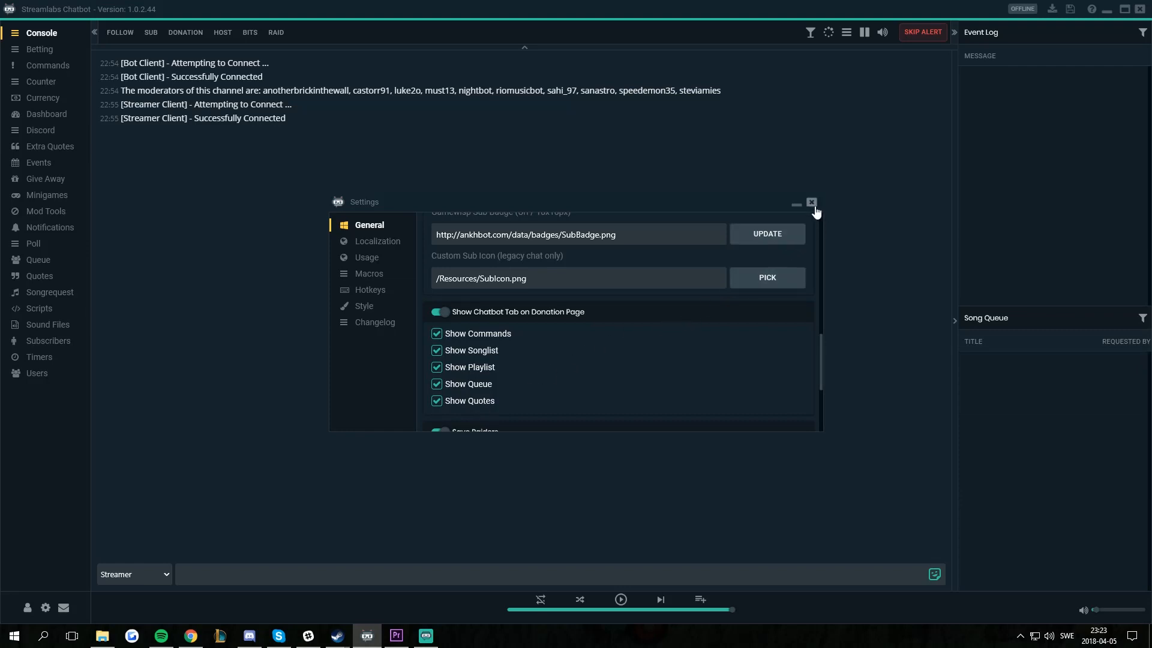
{"action": "left_click", "coordinate": [811, 201]}
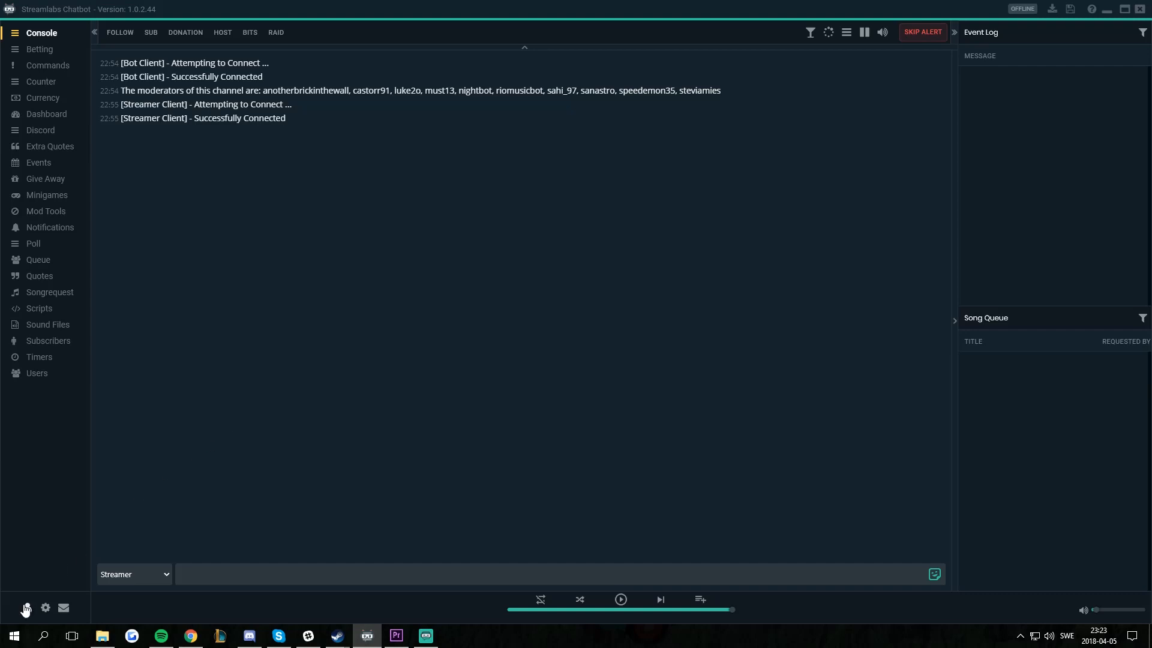
- Sync from the Streamlabs connection settings and acknowledge the 'Commands & Quotes Synced!' message
{"action": "left_click", "coordinate": [25, 607]}
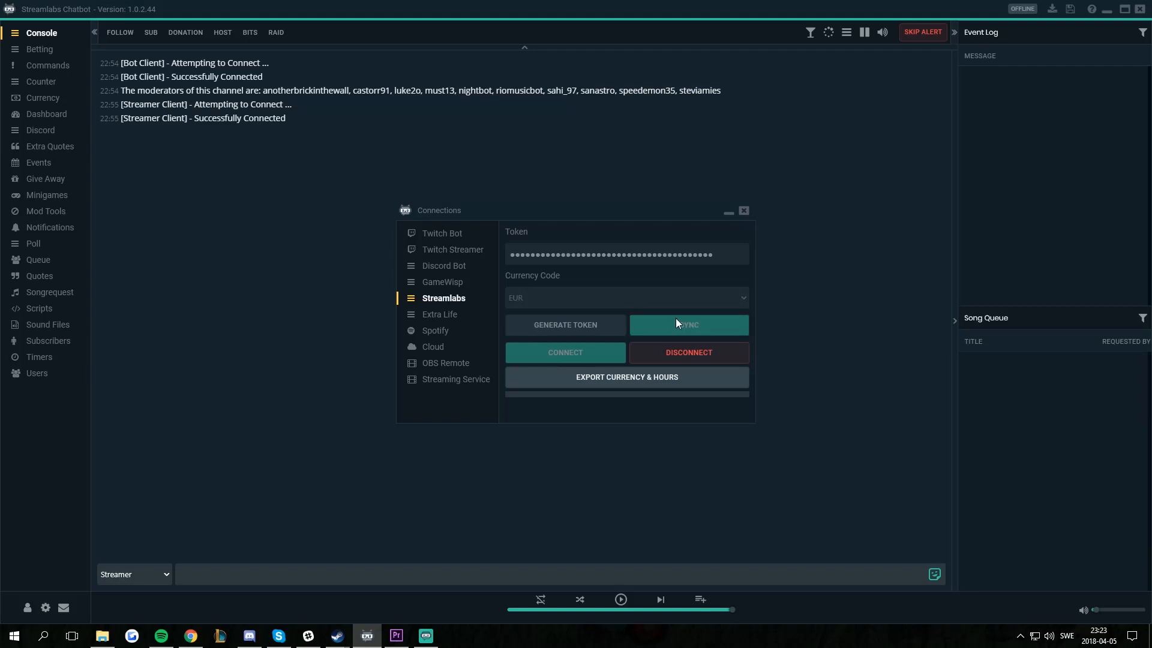
{"action": "left_click", "coordinate": [687, 325]}
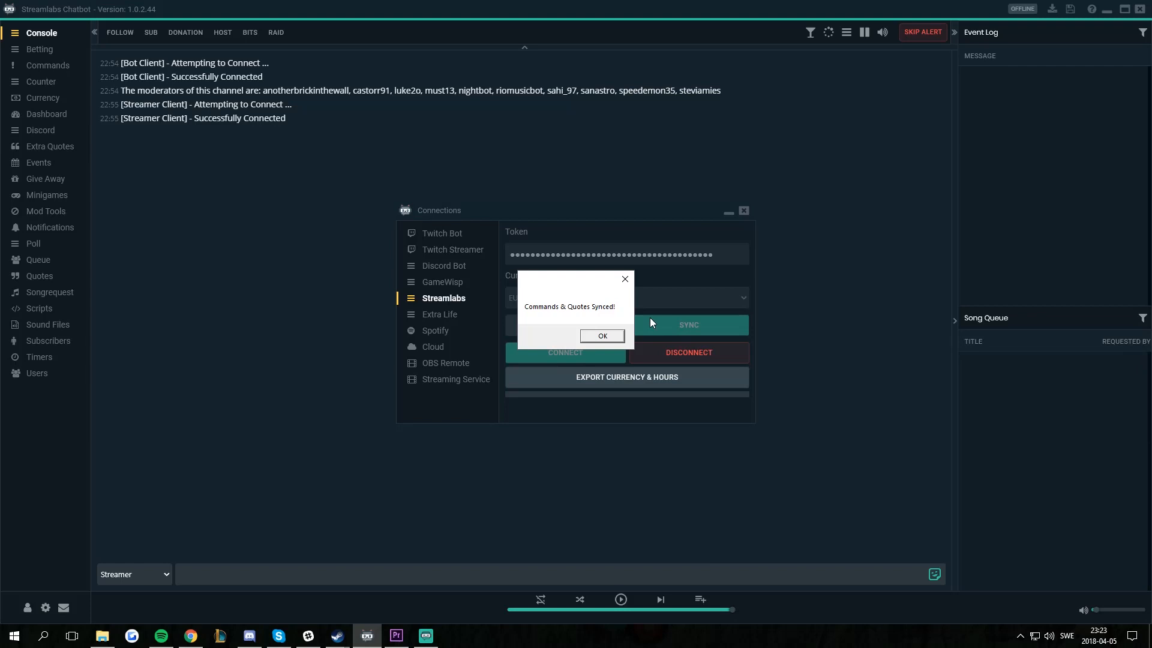
{"action": "mouse_move", "coordinate": [610, 325]}
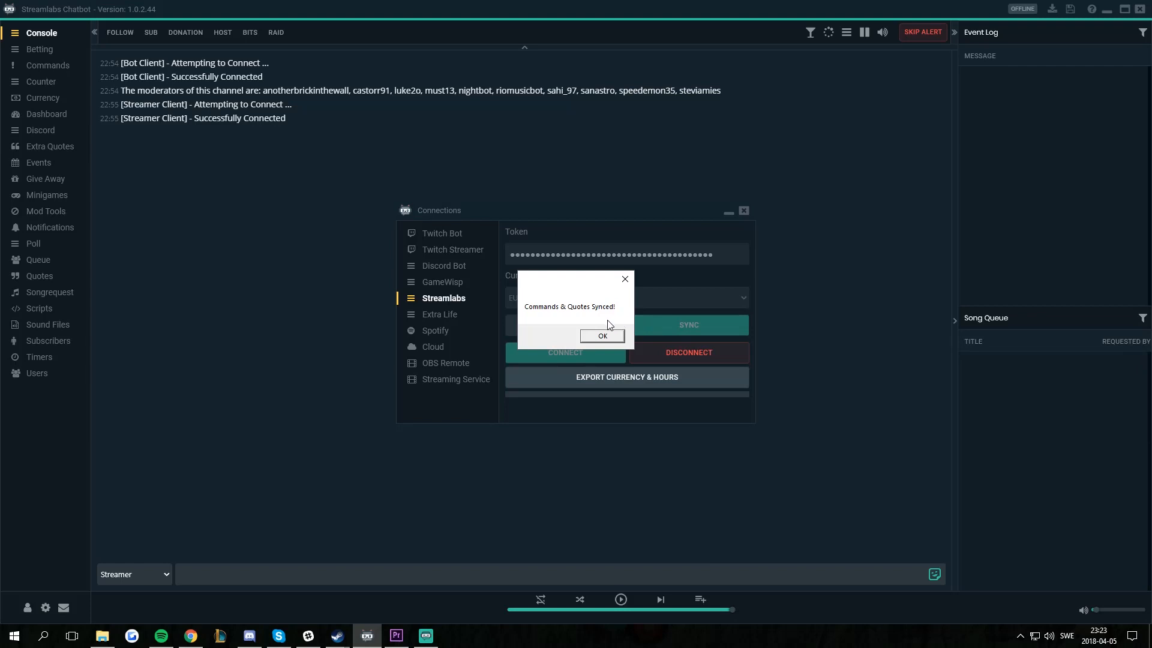
{"action": "left_click", "coordinate": [601, 336]}
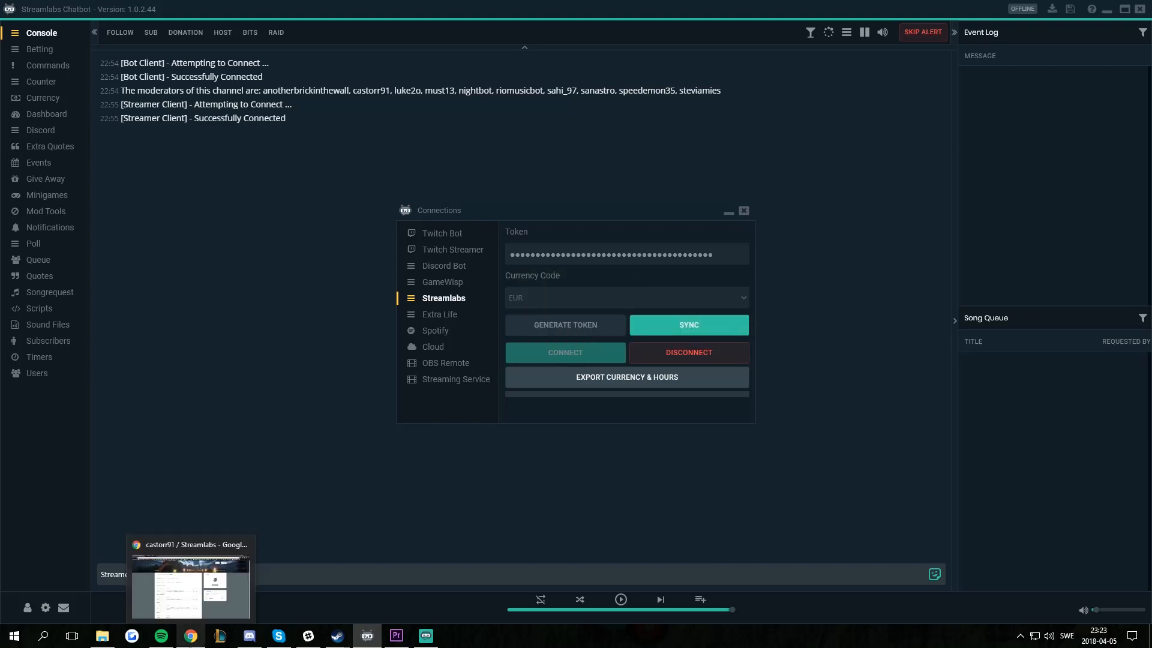
- View the donation page's Chatbot commands list in Chrome with grouped commands like !raid and !test
{"action": "left_click", "coordinate": [190, 587]}
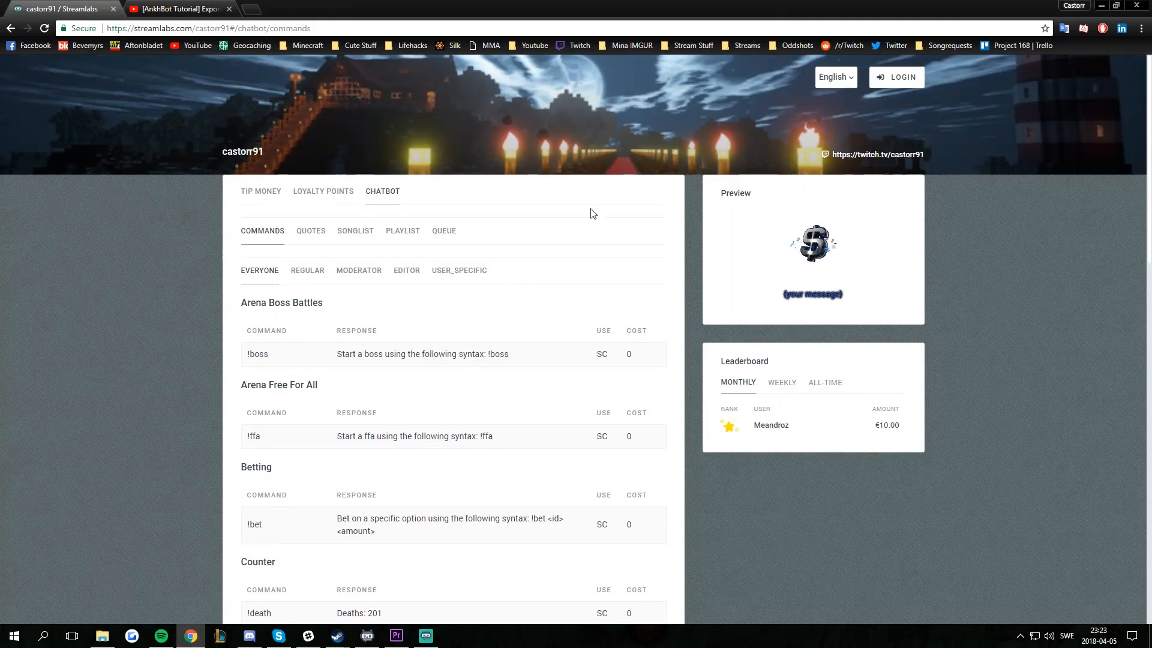
{"action": "left_click", "coordinate": [261, 191]}
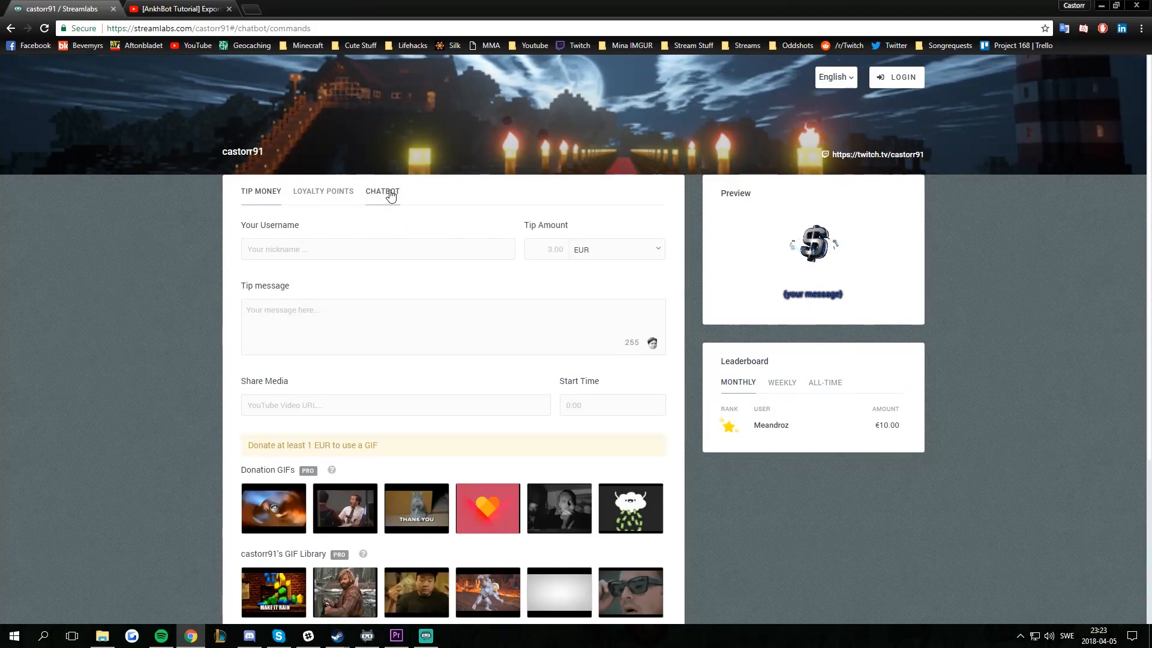
{"action": "left_click", "coordinate": [382, 191]}
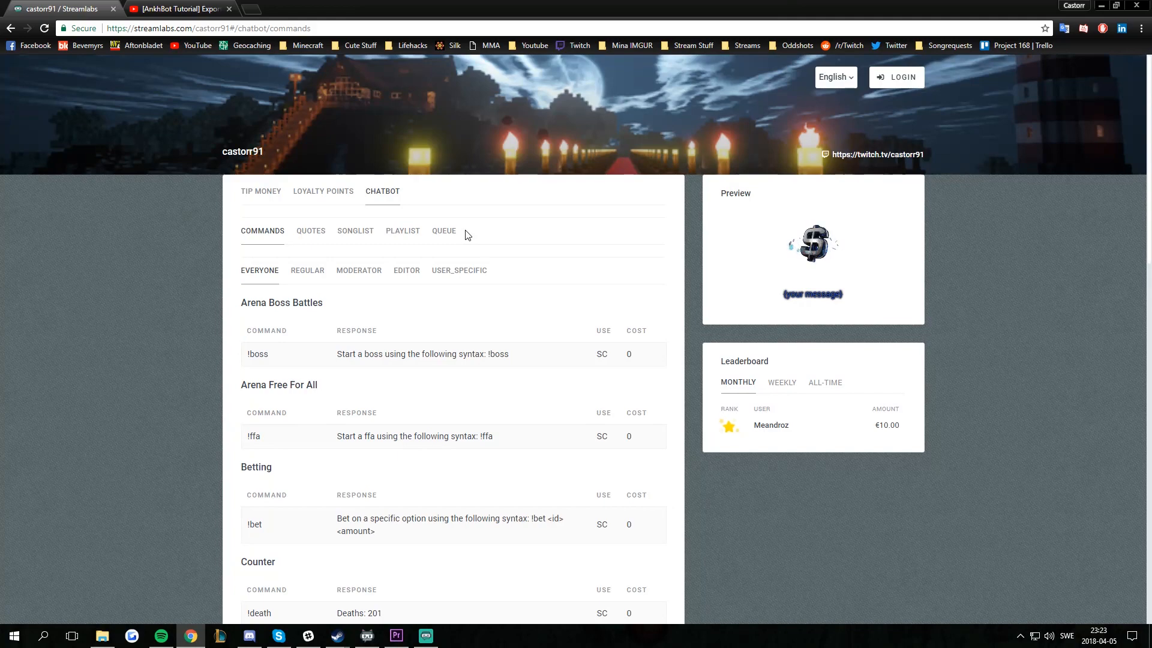
{"action": "scroll", "scroll_direction": "down", "scroll_amount": 3}
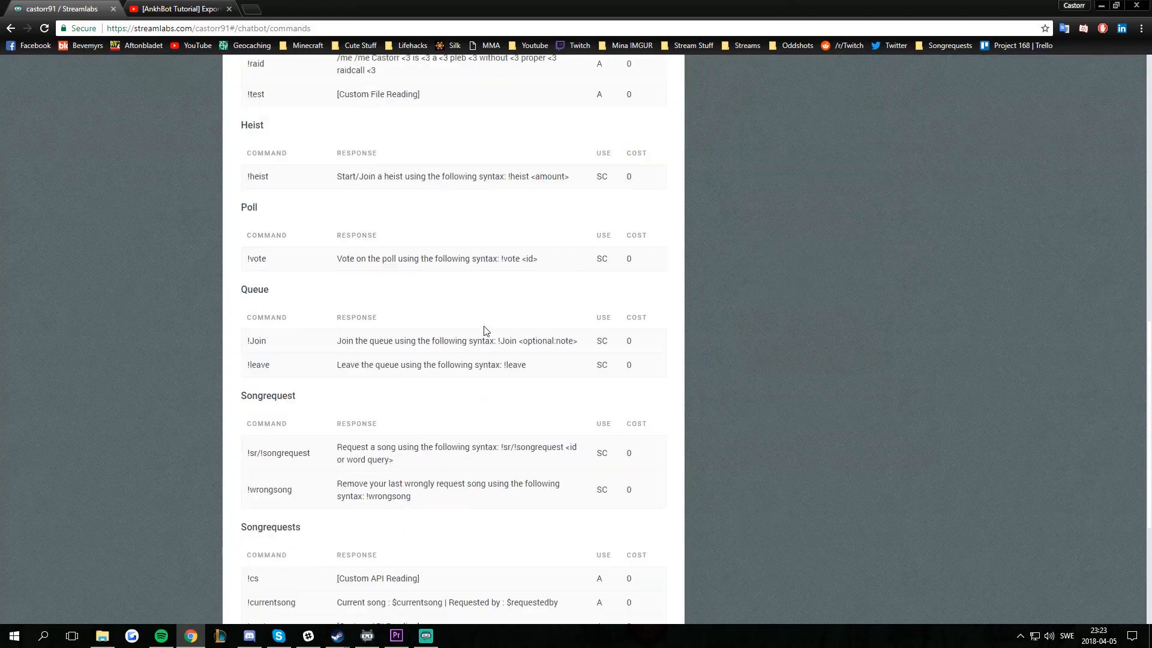
{"action": "scroll", "scroll_direction": "down", "scroll_amount": 3}
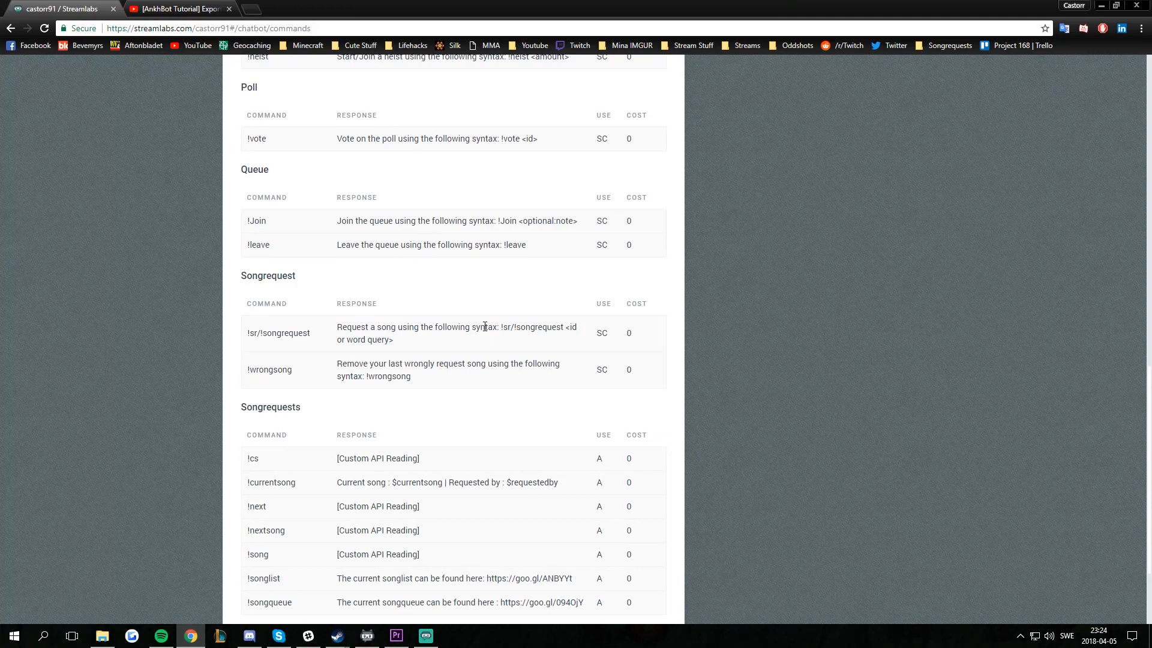
{"action": "mouse_move", "coordinate": [328, 331]}
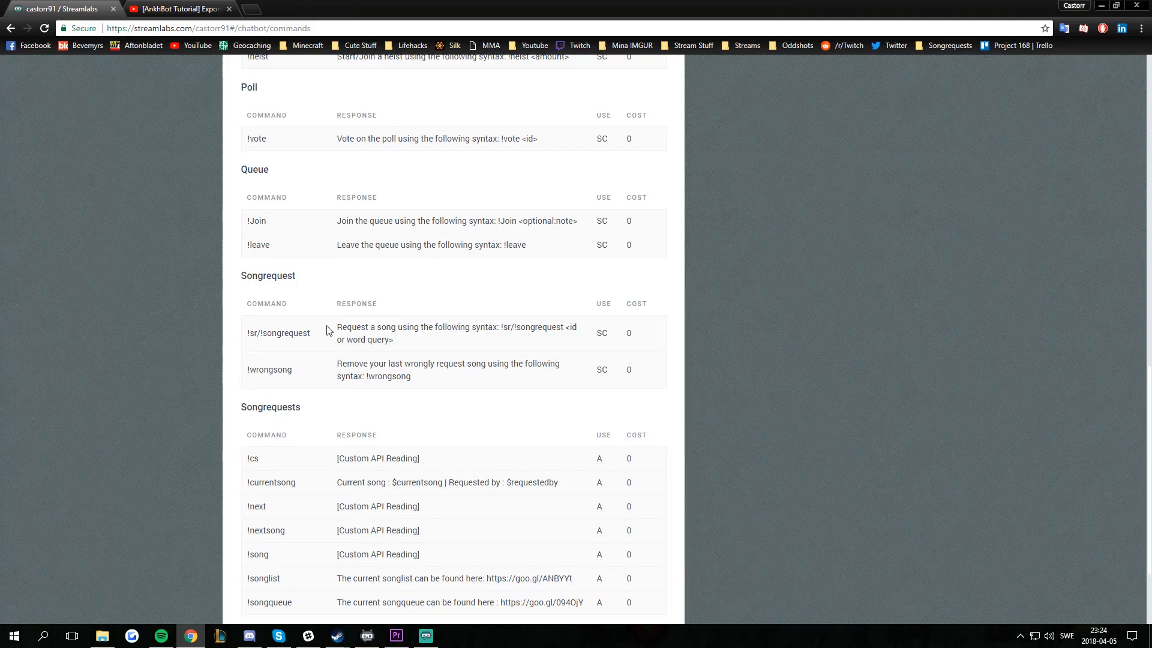
{"action": "scroll", "scroll_direction": "up", "scroll_amount": 3}
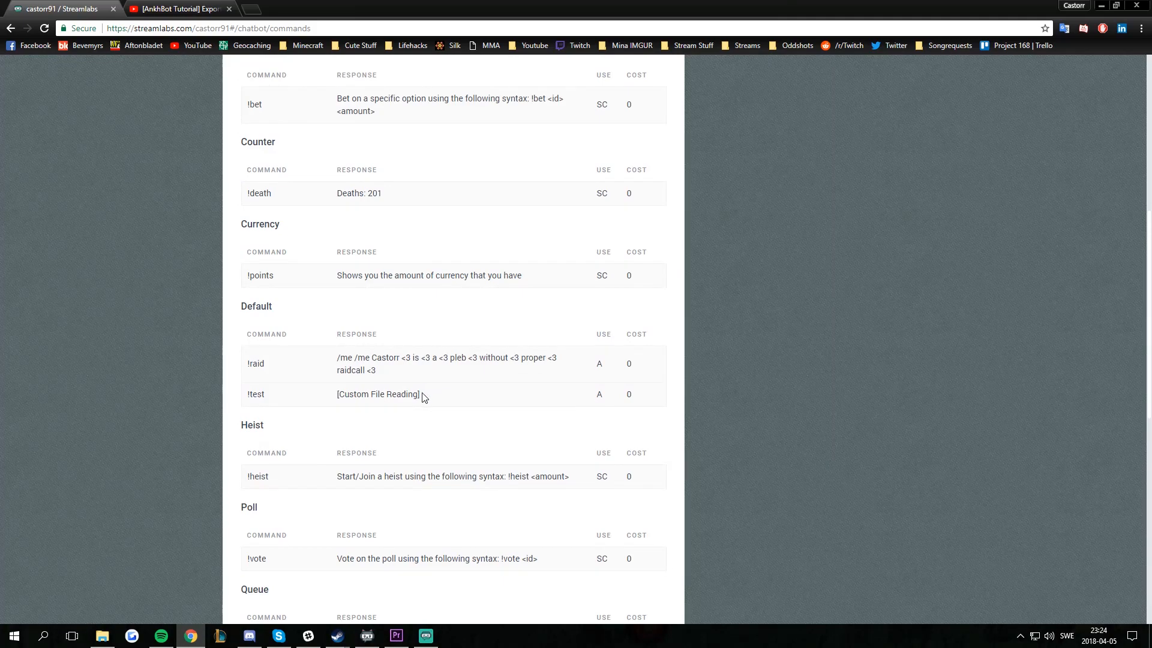
{"action": "mouse_move", "coordinate": [424, 399]}
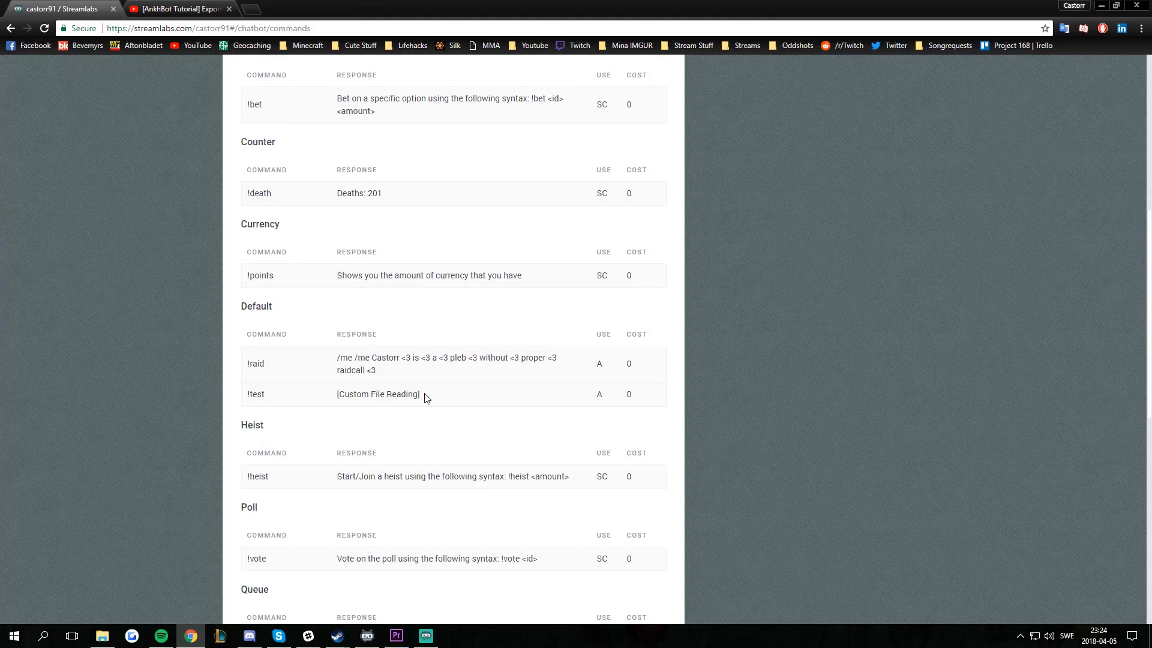
- Highlight the !test command's [Custom File Reading] response text to point it out
{"action": "double_click", "coordinate": [378, 393]}
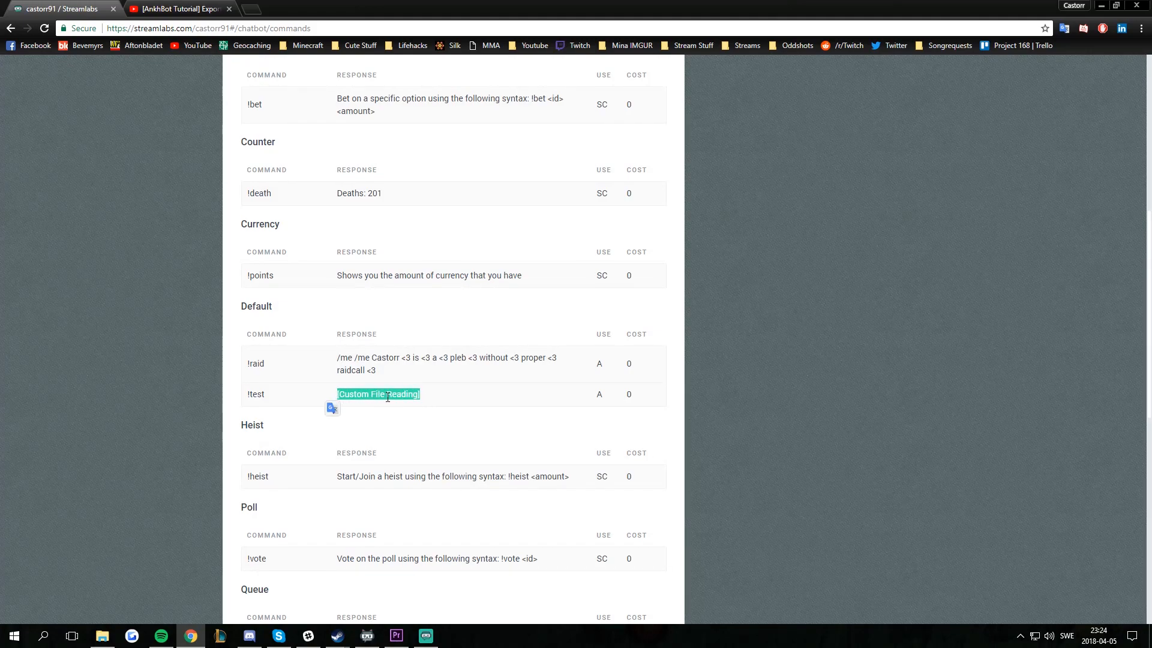
{"action": "left_click", "coordinate": [441, 401]}
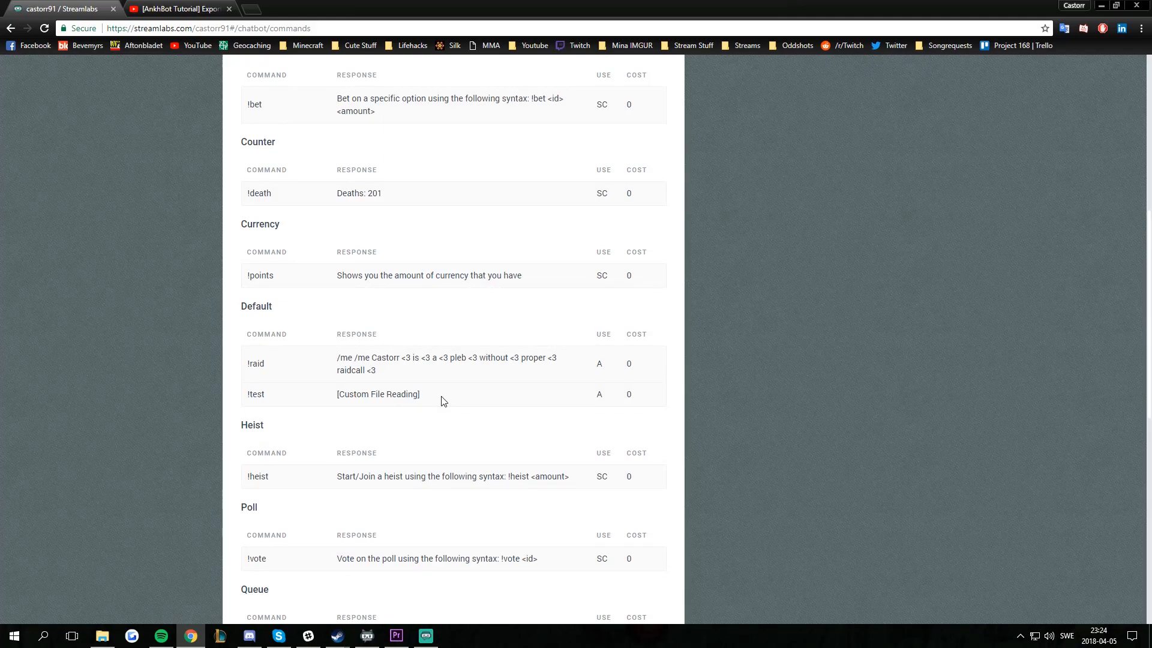
{"action": "double_click", "coordinate": [404, 393]}
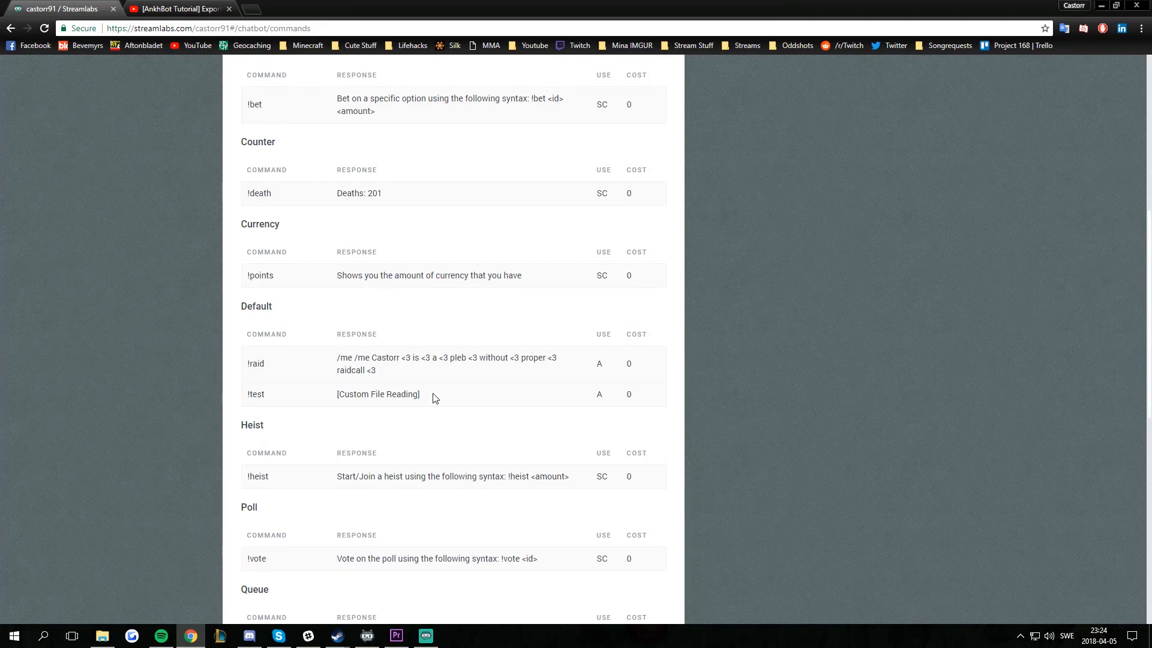
- Filter the chatbot's command list to !test and bring up its editing options
{"action": "left_click", "coordinate": [365, 636]}
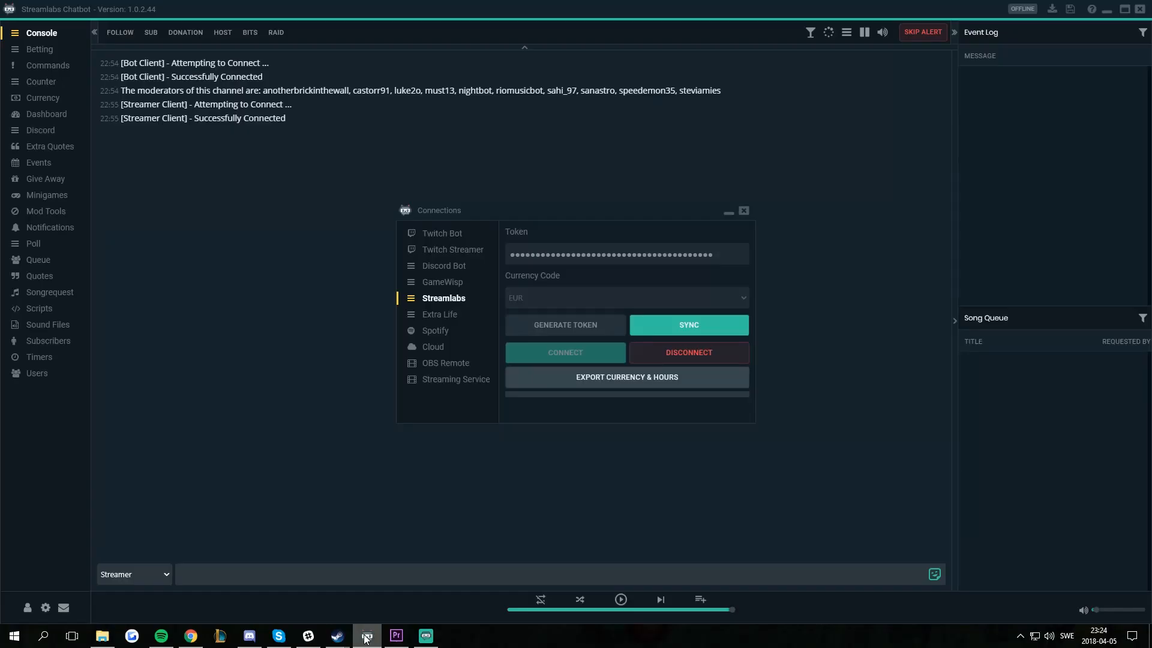
{"action": "left_click", "coordinate": [743, 211]}
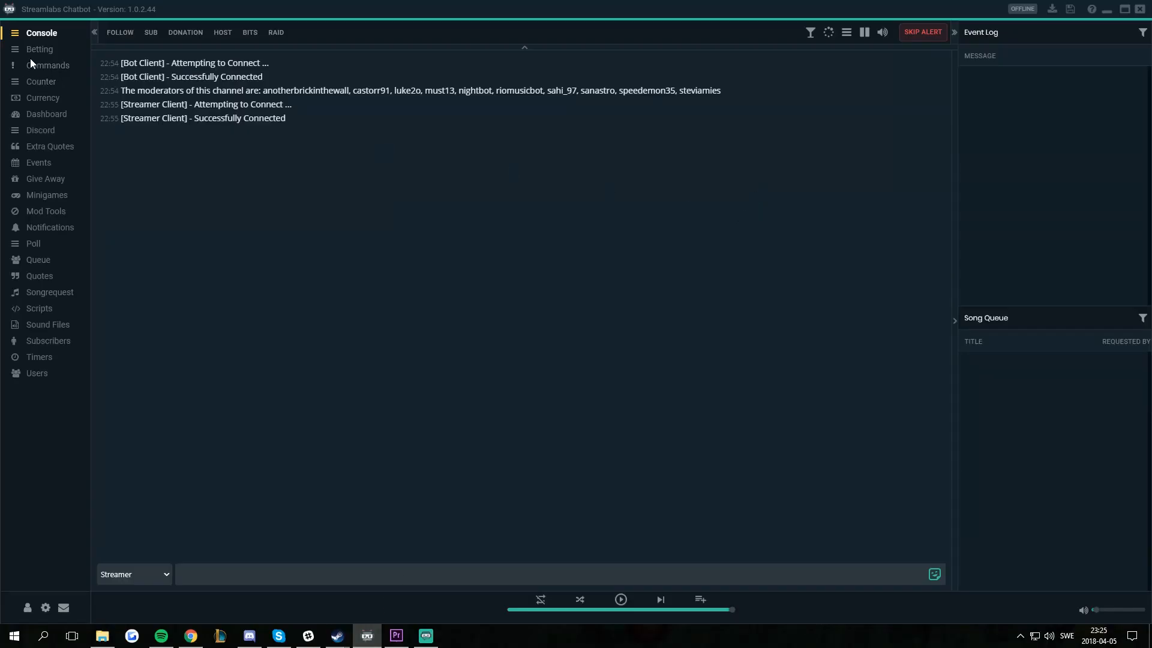
{"action": "left_click", "coordinate": [47, 65]}
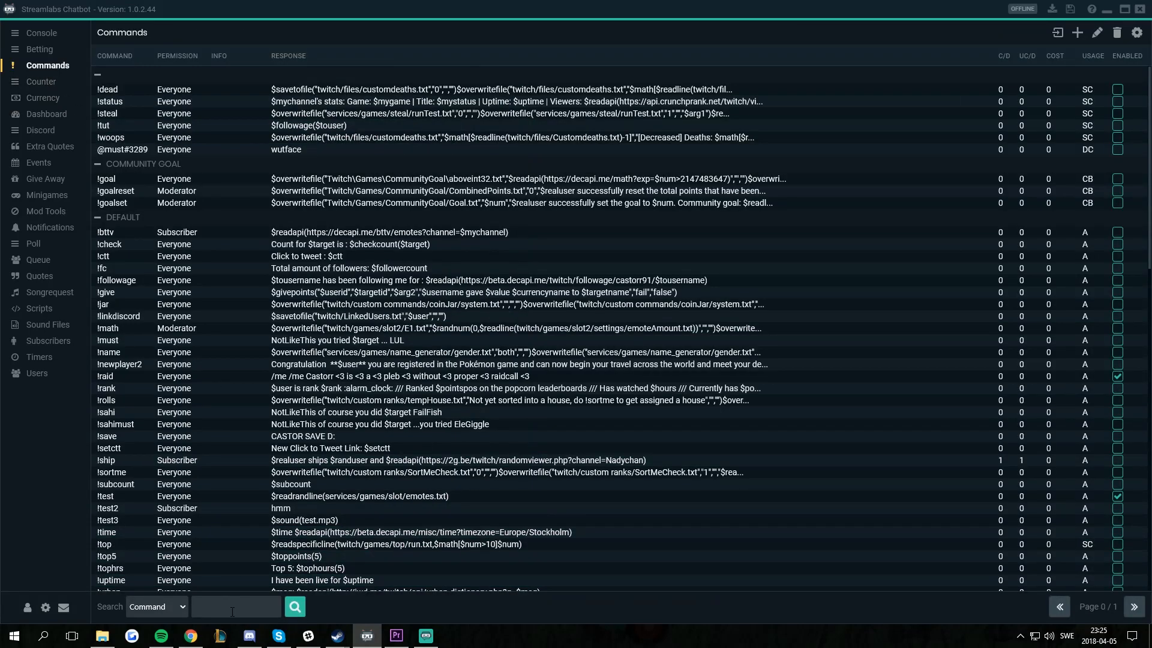
{"action": "type", "text": "!test"}
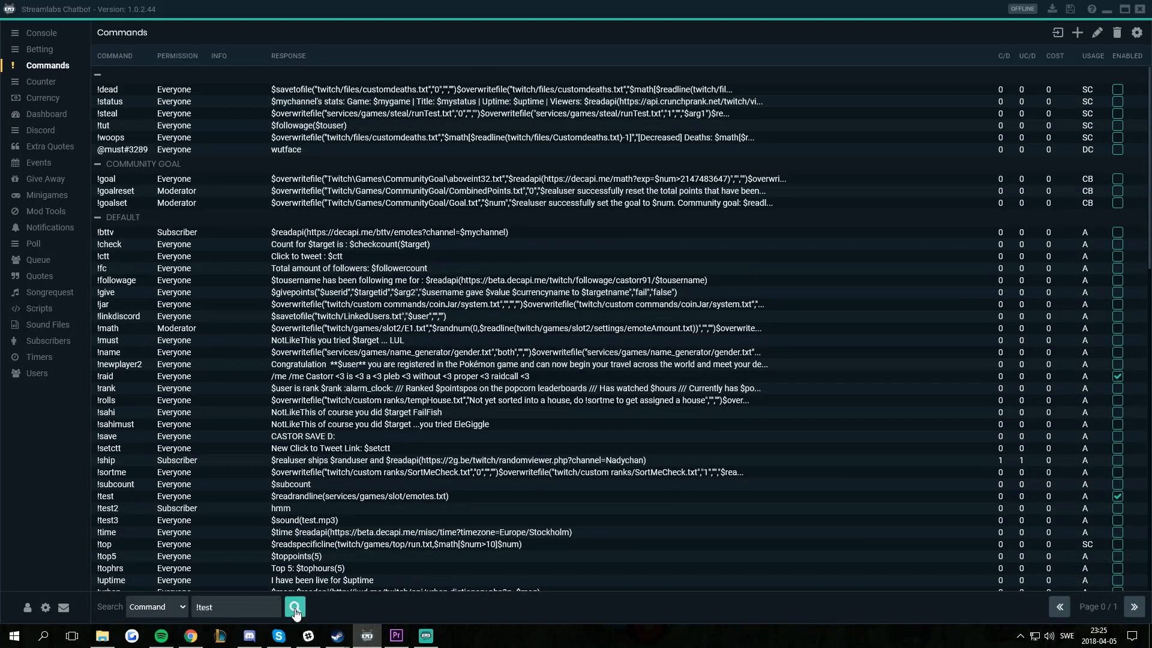
{"action": "right_click", "coordinate": [106, 89]}
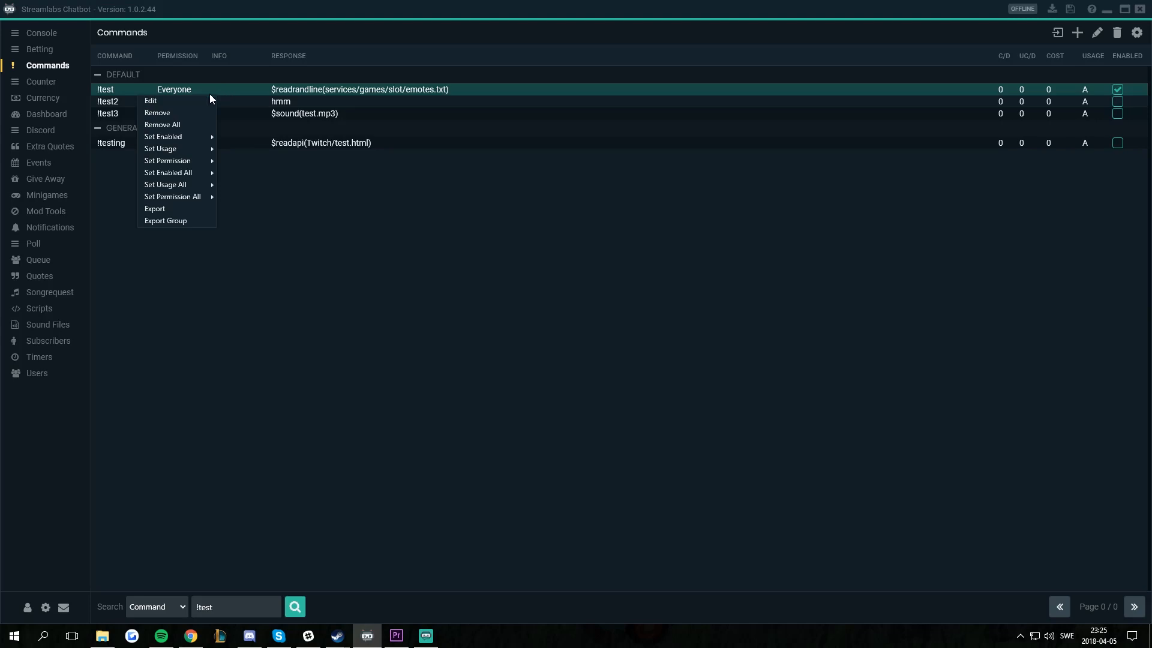
- Edit !test so its response starts with $desc(Returns a random emote)
{"action": "left_click", "coordinate": [151, 101]}
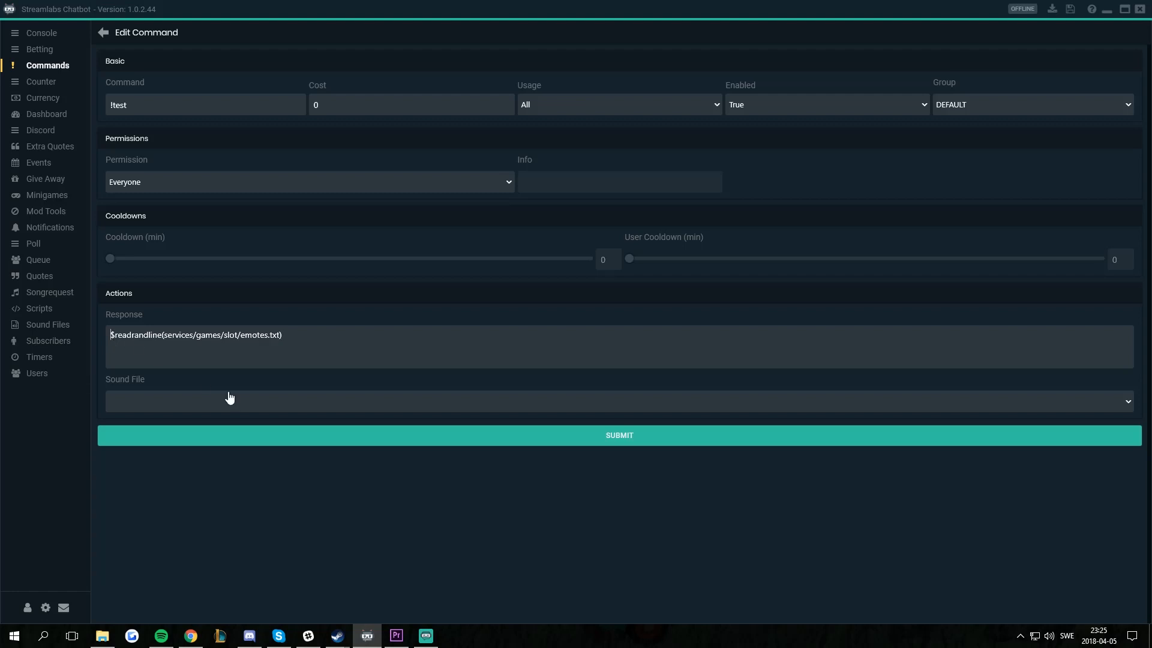
{"action": "mouse_move", "coordinate": [244, 403]}
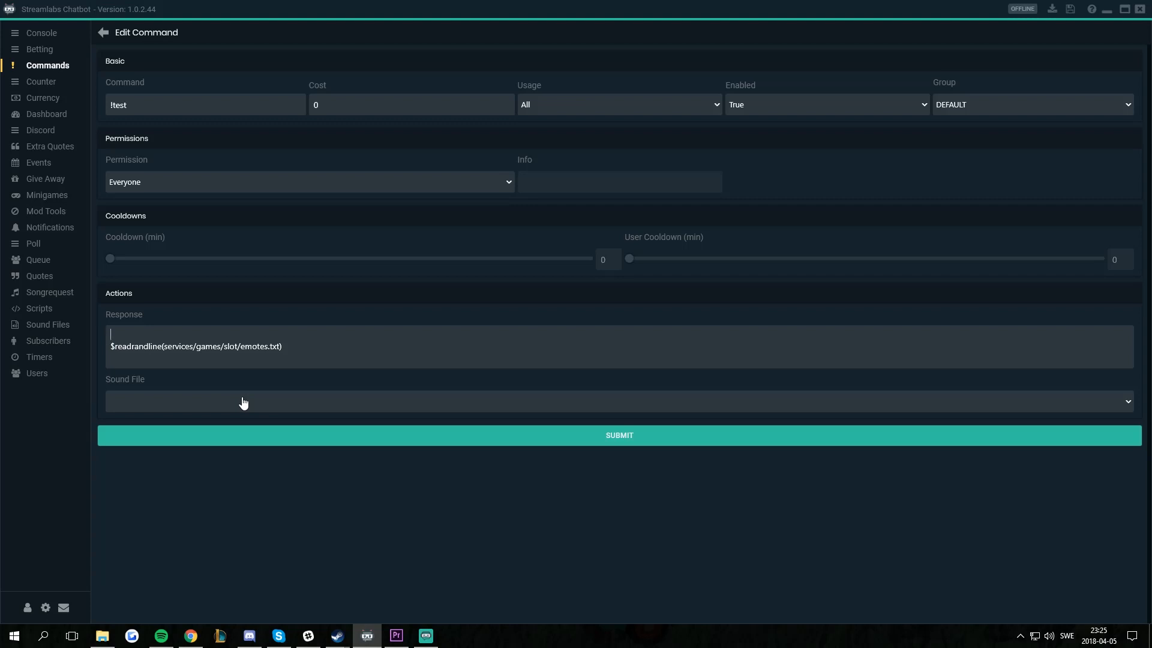
{"action": "type", "text": "$"}
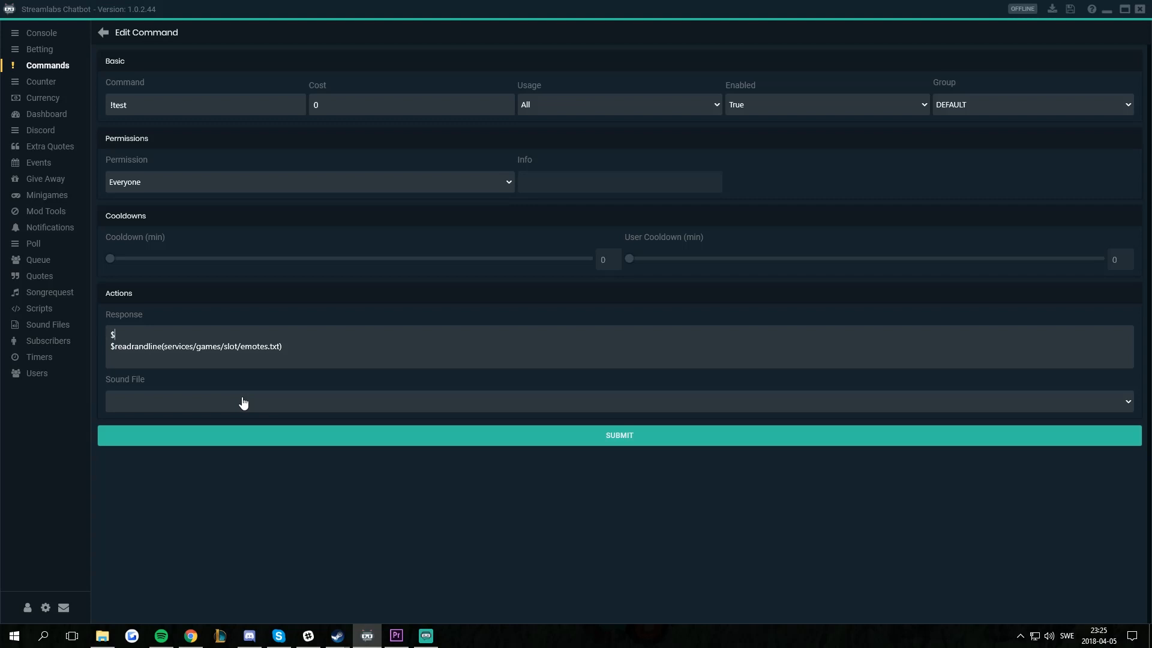
{"action": "type", "text": "des"}
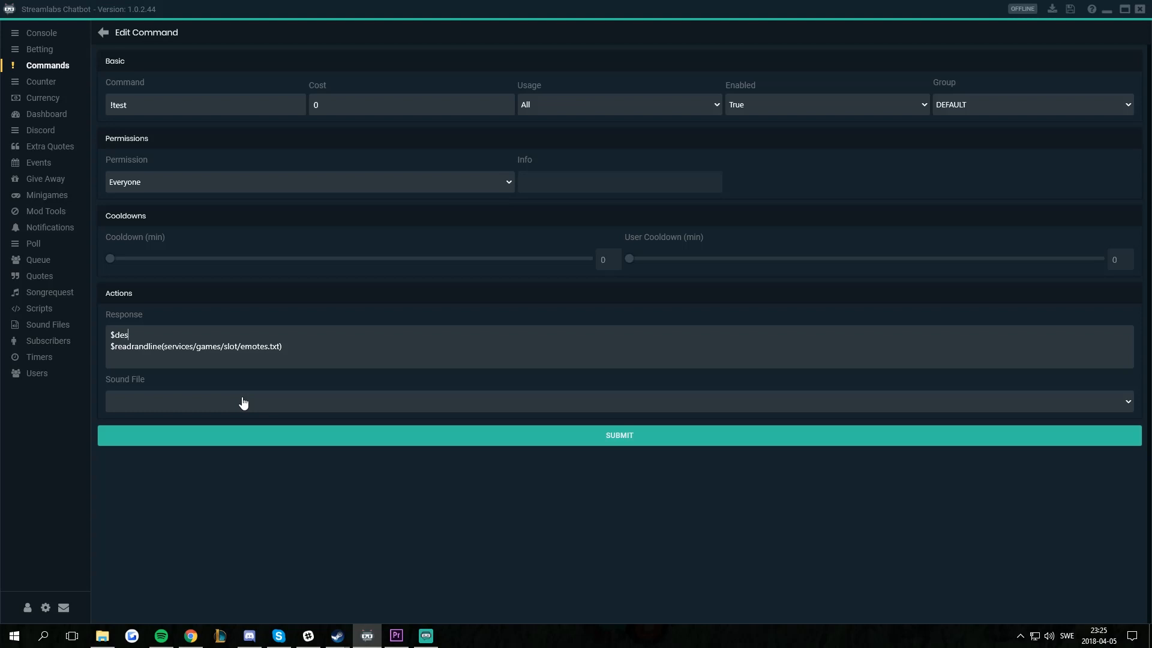
{"action": "type", "text": "c"}
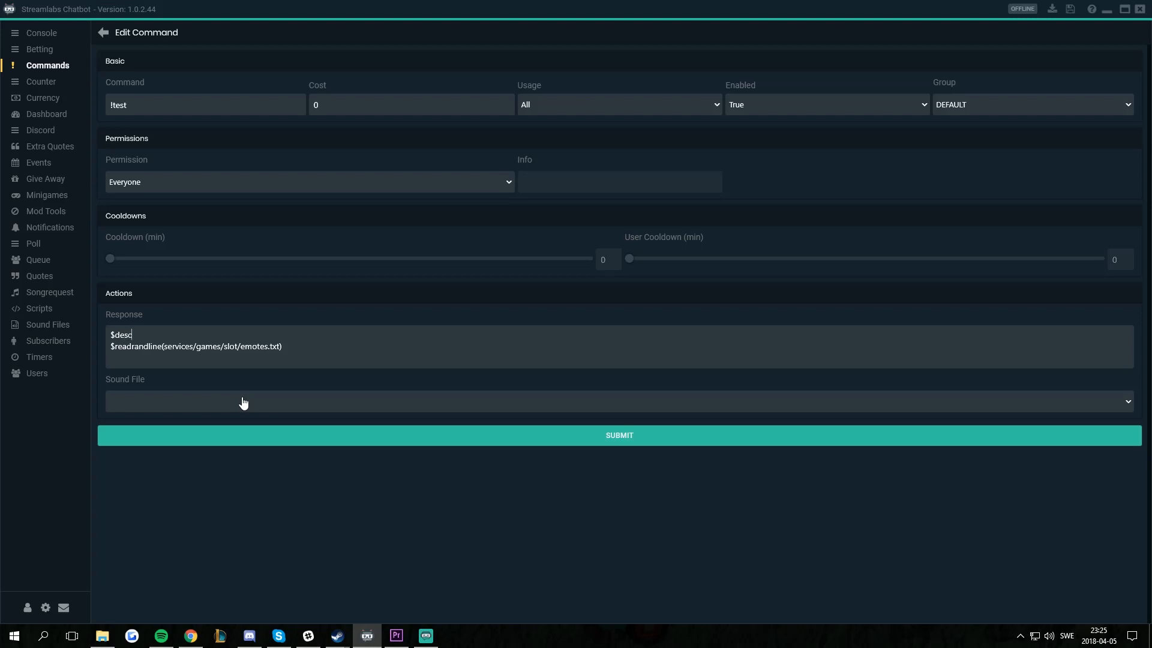
{"action": "type", "text": "("}
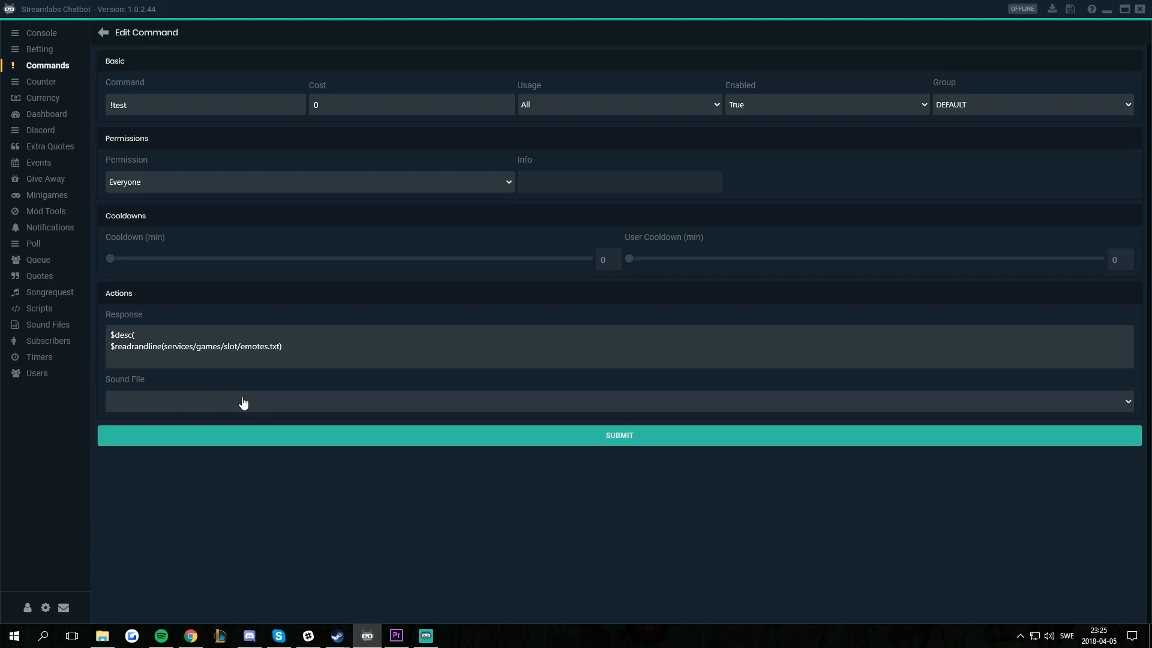
{"action": "type", "text": "Returns a ran"}
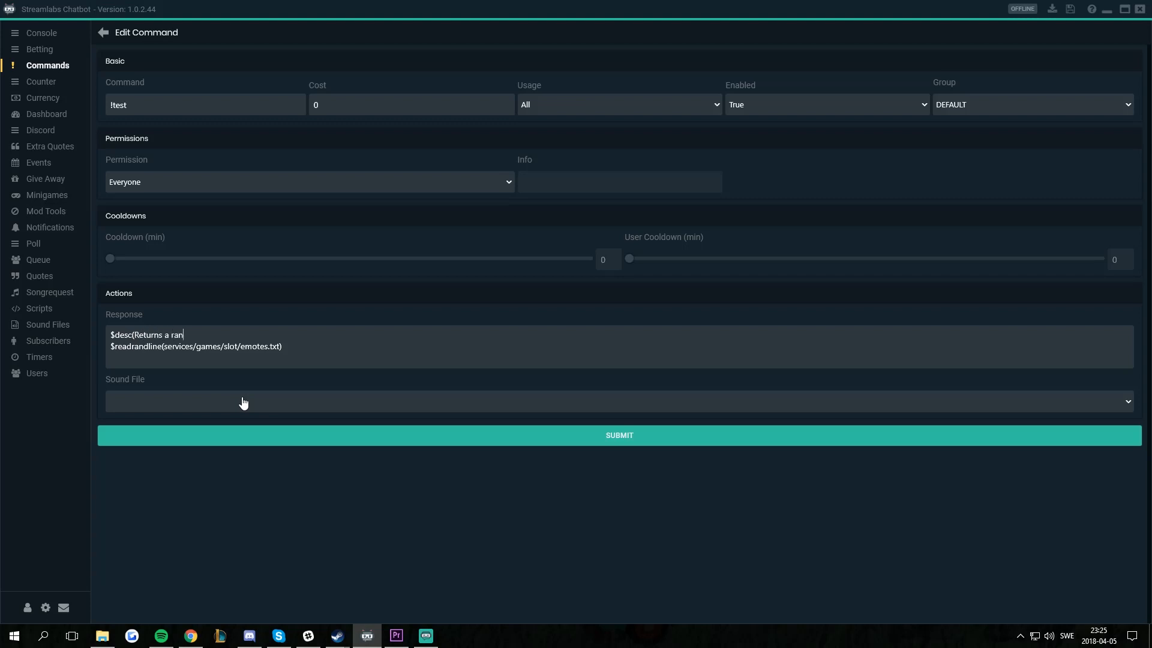
{"action": "type", "text": "dom emote"}
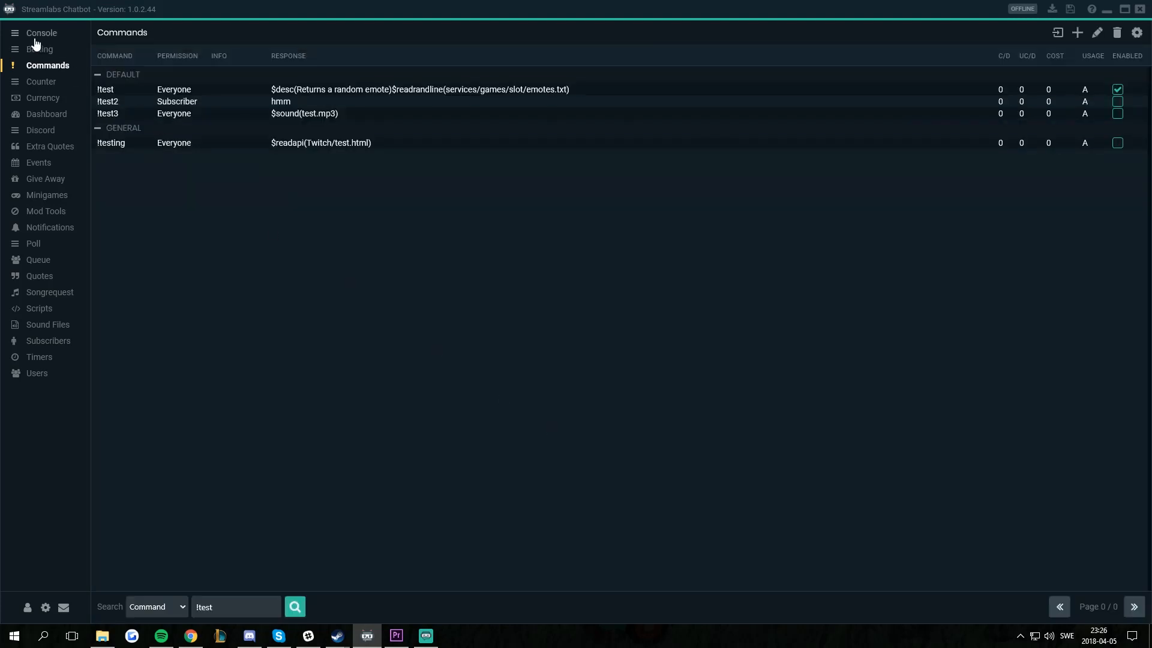
- Run !test in the console to get an emote, then reopen the Streamlabs connection for syncing
{"action": "left_click", "coordinate": [41, 32]}
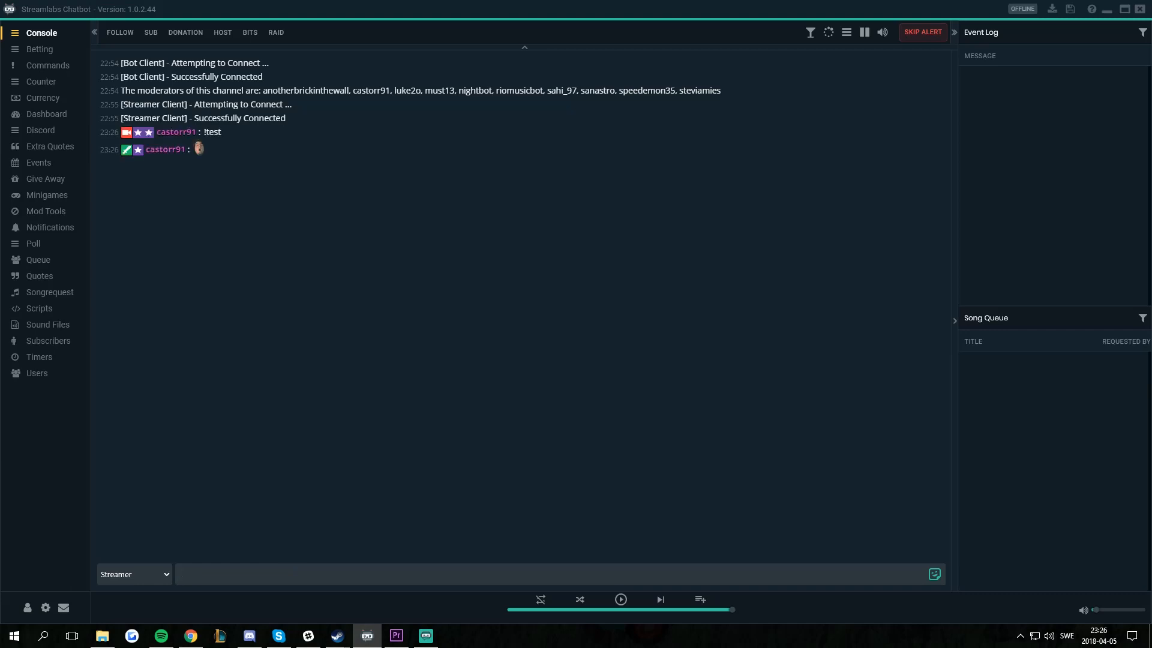
{"action": "mouse_move", "coordinate": [198, 148]}
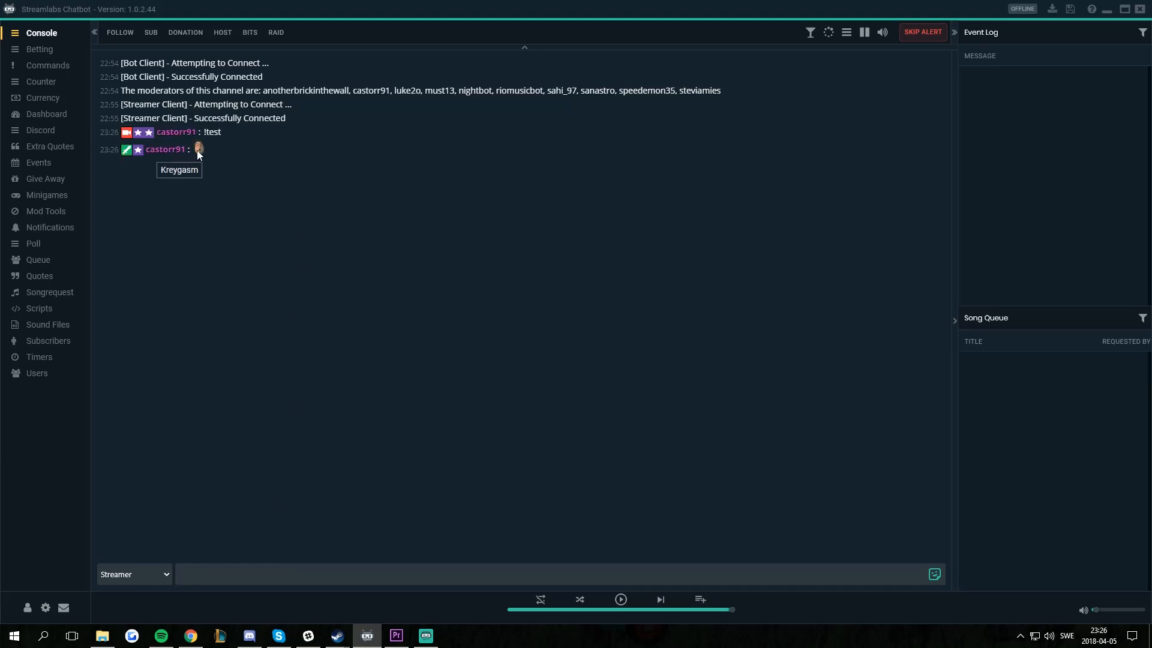
{"action": "mouse_move", "coordinate": [26, 534]}
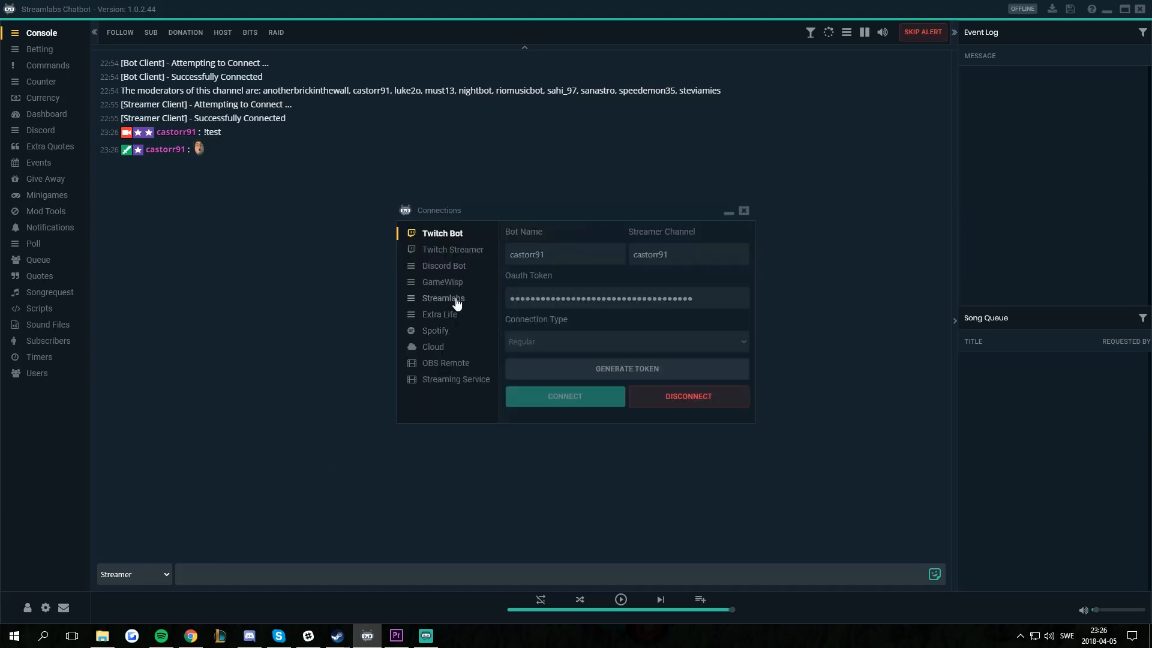
{"action": "left_click", "coordinate": [444, 298]}
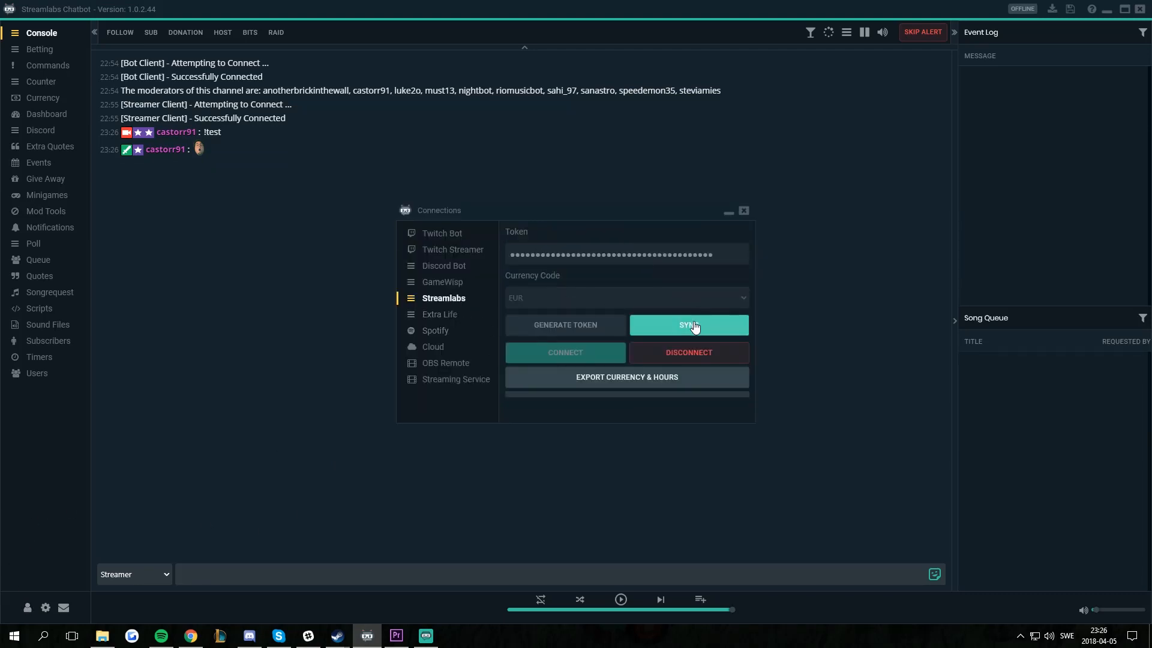
{"action": "mouse_move", "coordinate": [191, 636]}
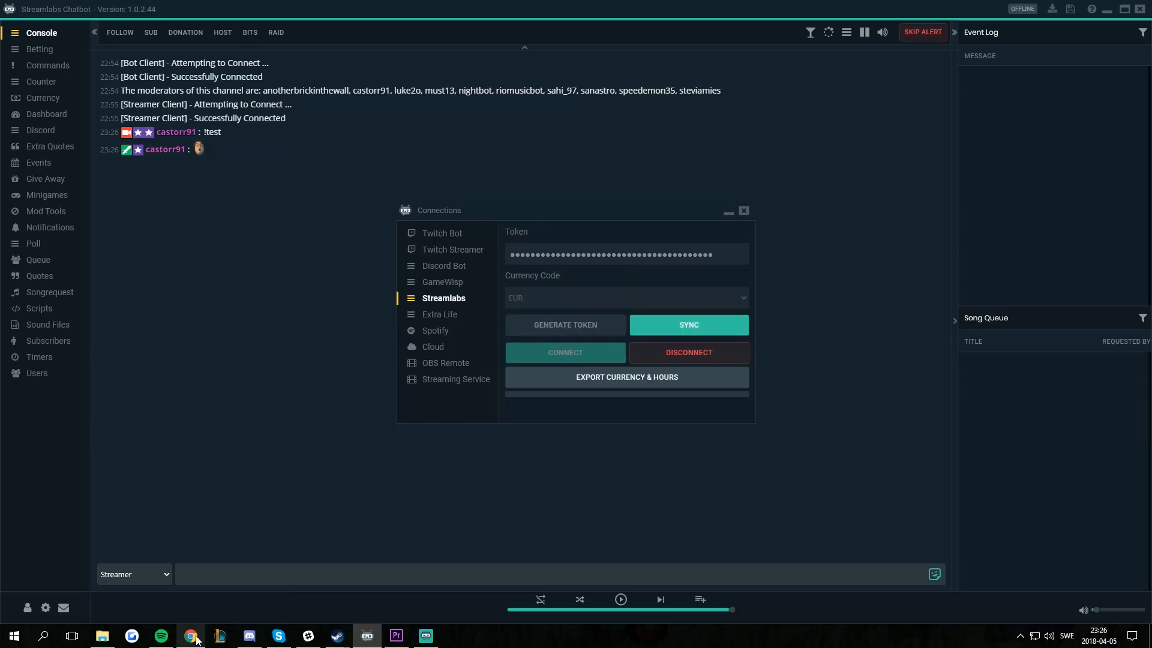
- Reload the donation page so !test is described as 'Returns a random emote'
{"action": "left_click", "coordinate": [190, 636]}
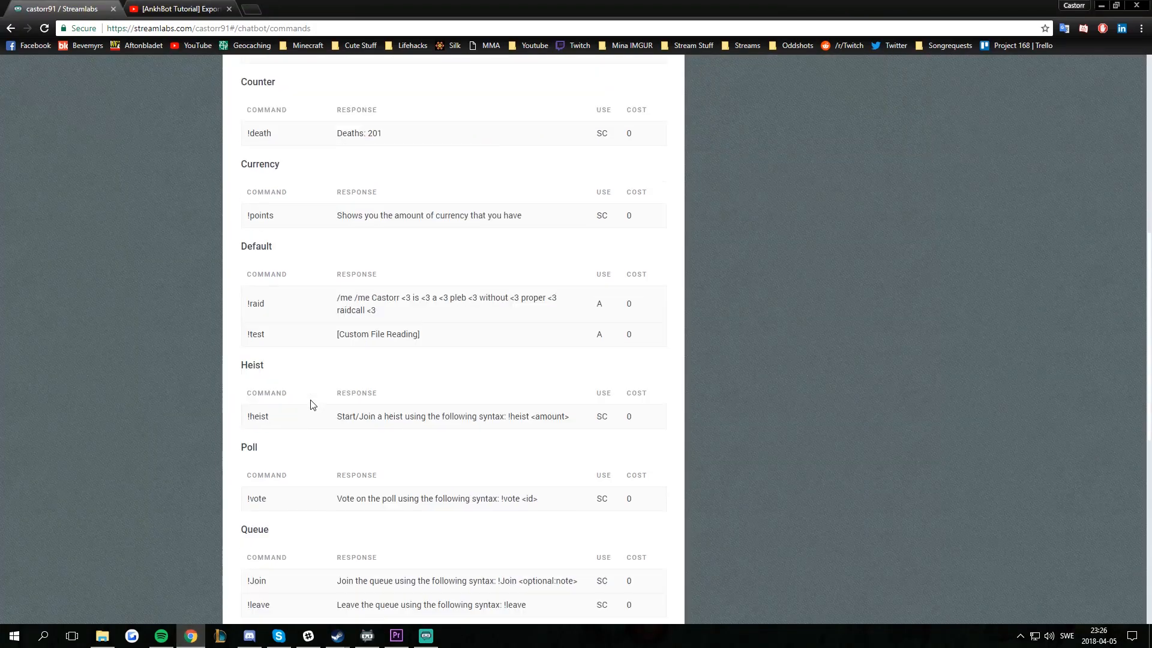
{"action": "mouse_move", "coordinate": [448, 350]}
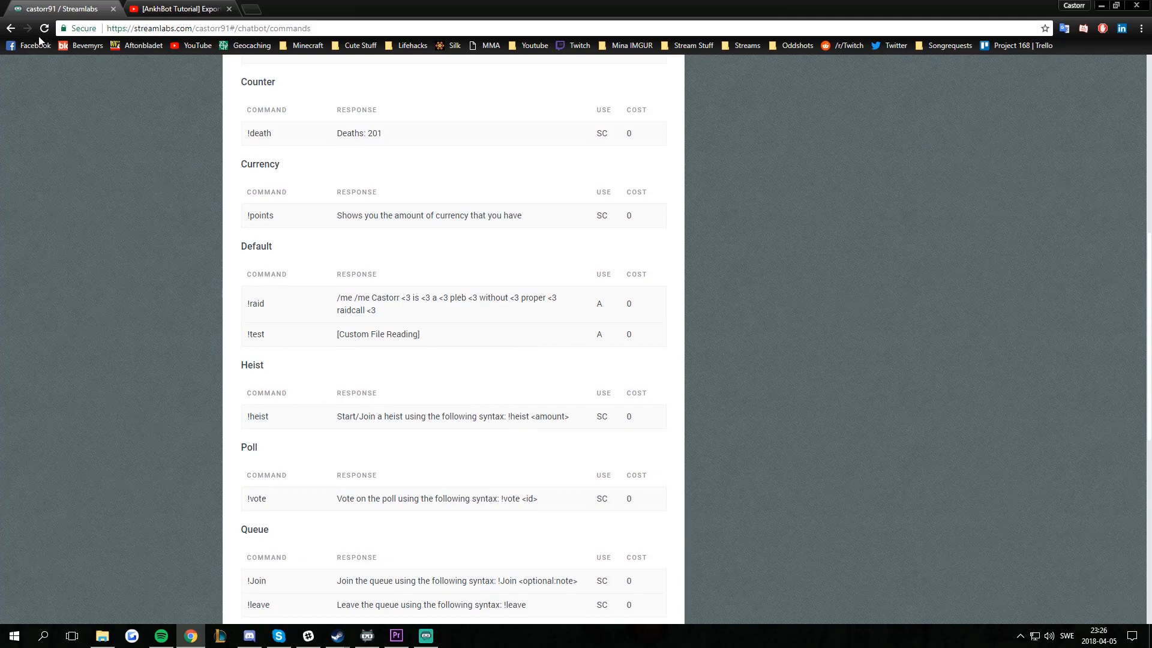
{"action": "left_click", "coordinate": [43, 27]}
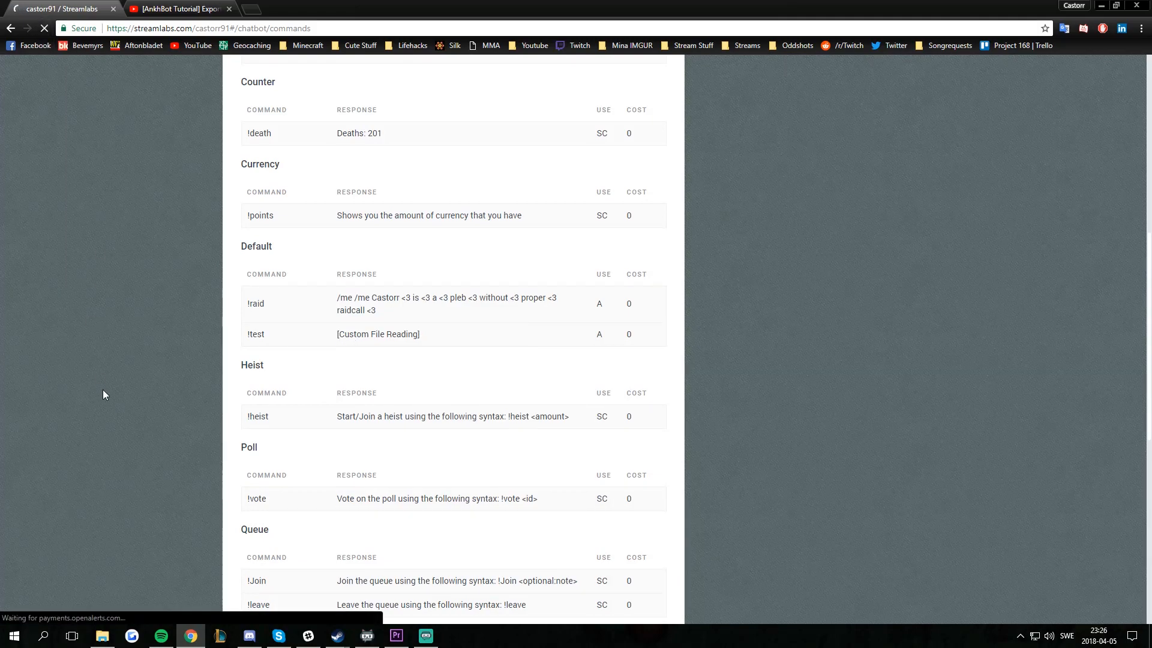
{"action": "scroll", "scroll_direction": "up", "scroll_amount": 3}
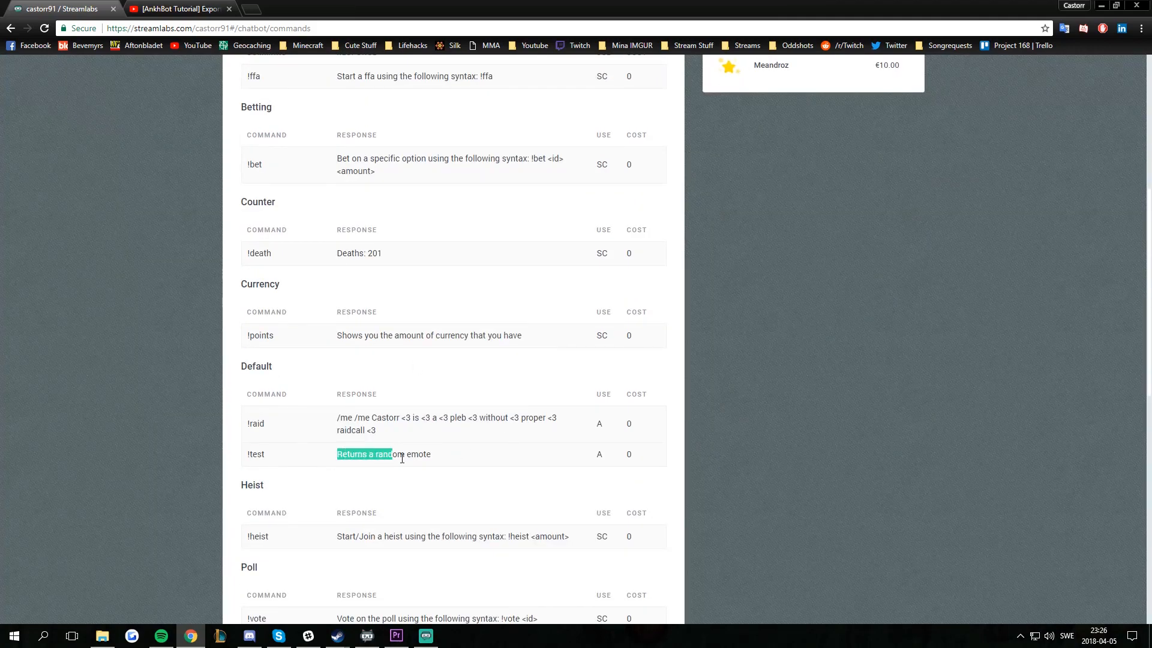
{"action": "scroll", "scroll_direction": "up", "scroll_amount": 3}
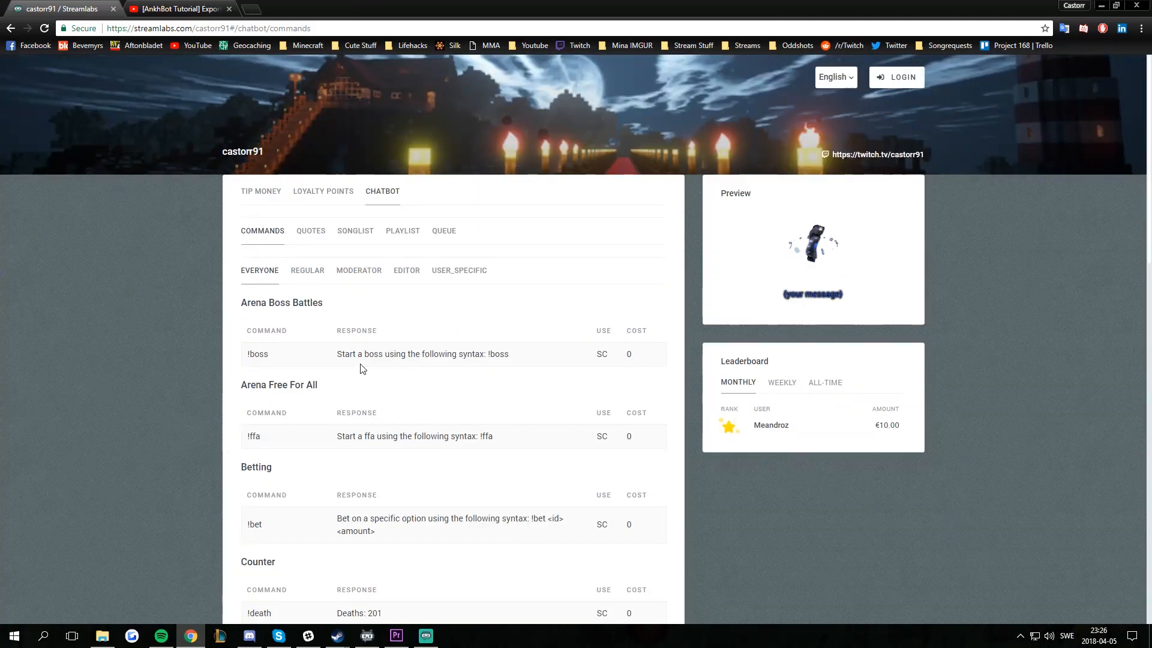
- Look through the synced Quotes, Playlist and Queue lists on the donation page
{"action": "left_click", "coordinate": [313, 230]}
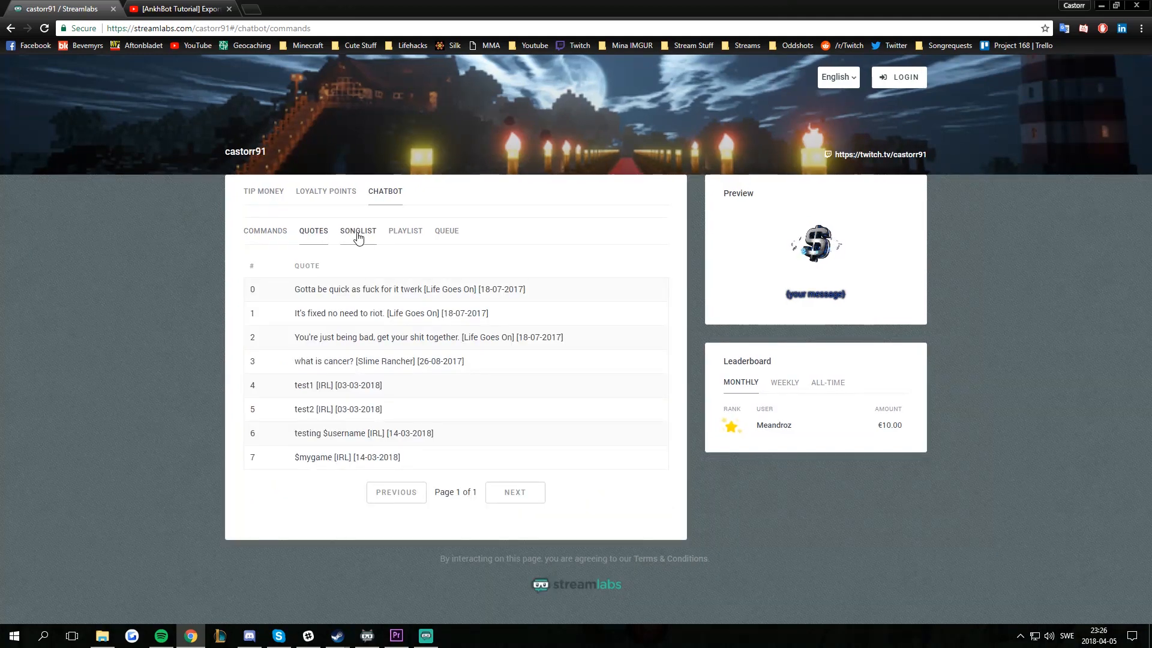
{"action": "left_click", "coordinate": [403, 230]}
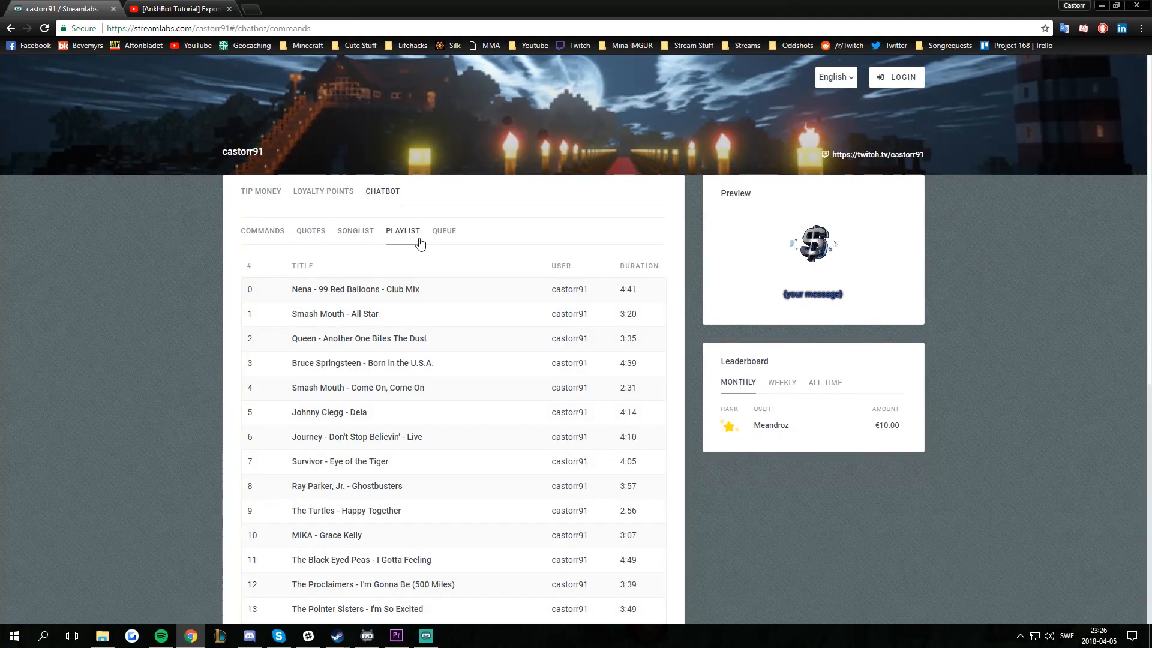
{"action": "left_click", "coordinate": [444, 231]}
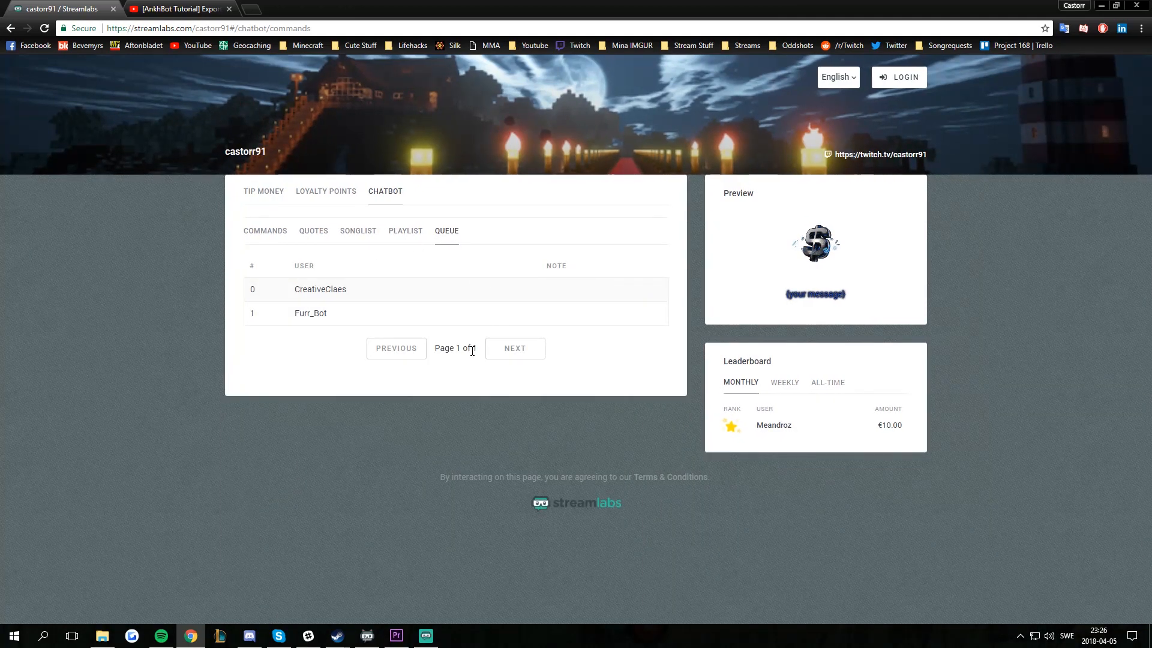